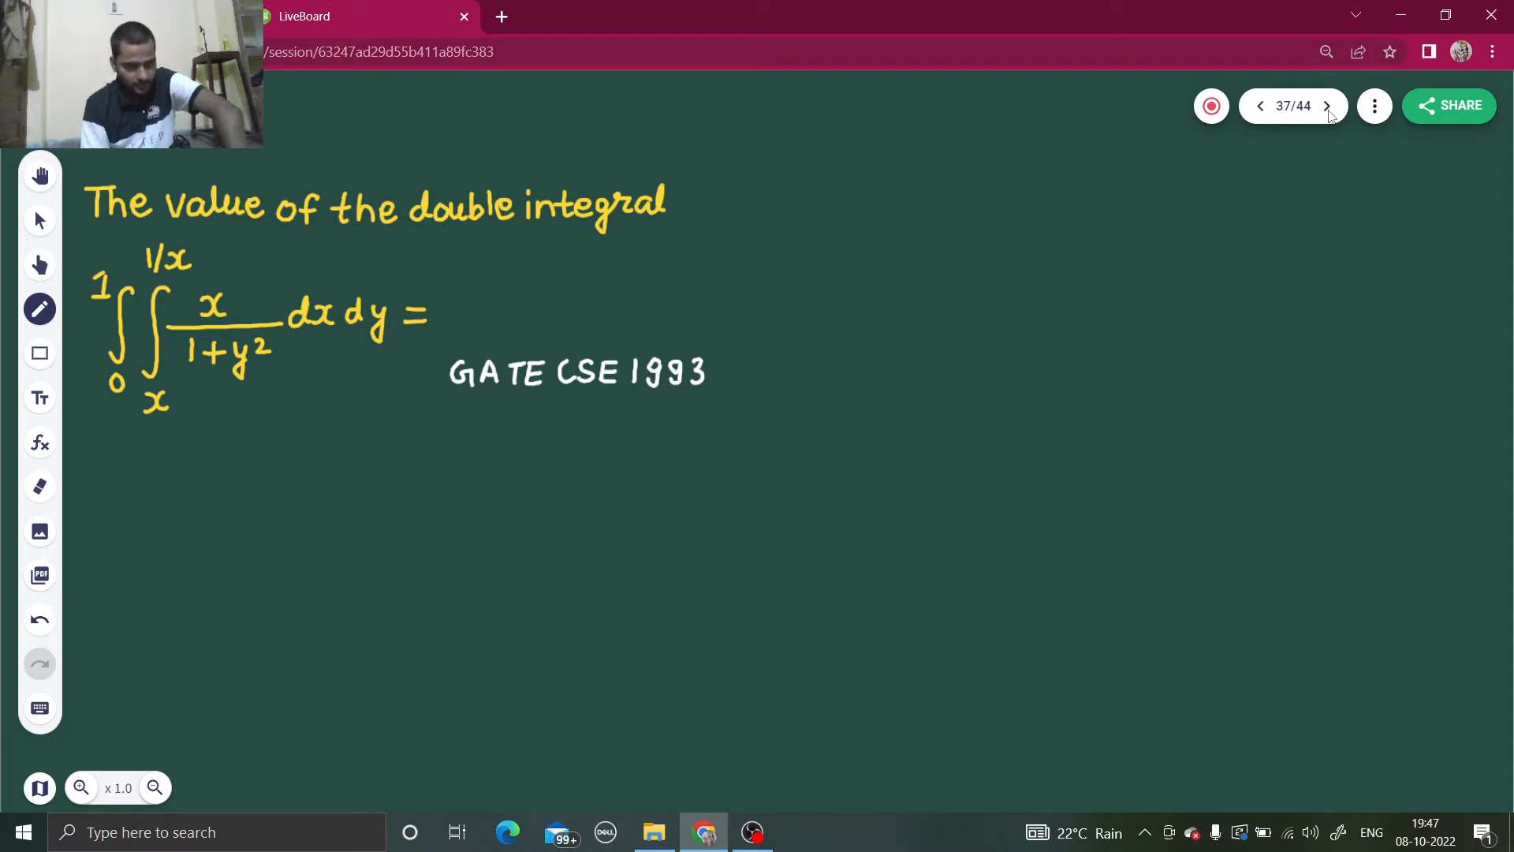
Handwrite the outer integral ∫₀¹ x dx below the question.
{"action": "left_click_drag", "start_coordinate": [126, 492], "coordinate": [106, 628]}
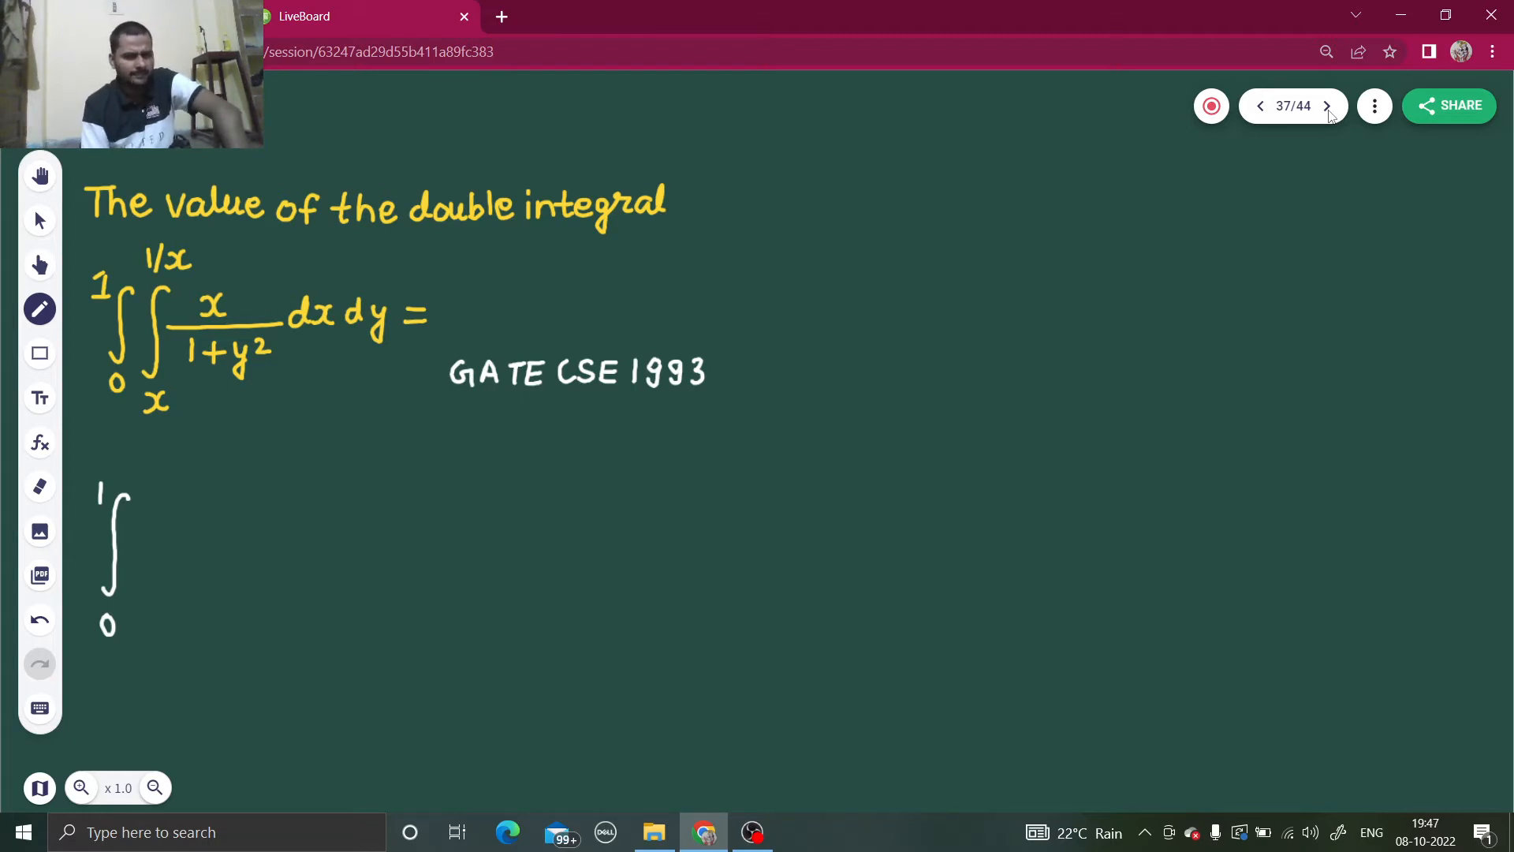
{"action": "type", "text": "x"}
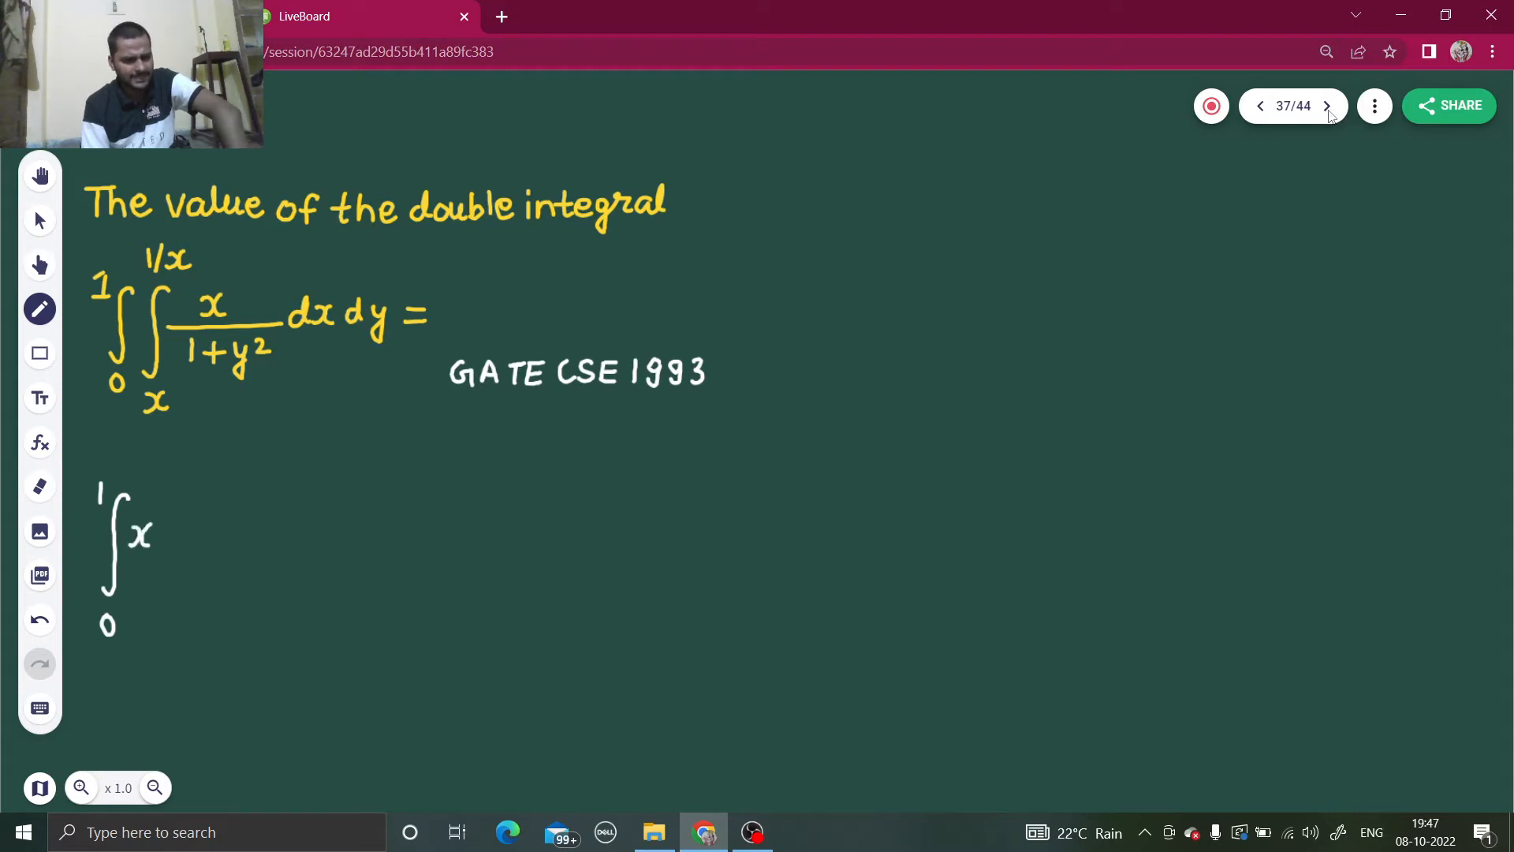
{"action": "left_click_drag", "start_coordinate": [155, 532], "coordinate": [203, 536]}
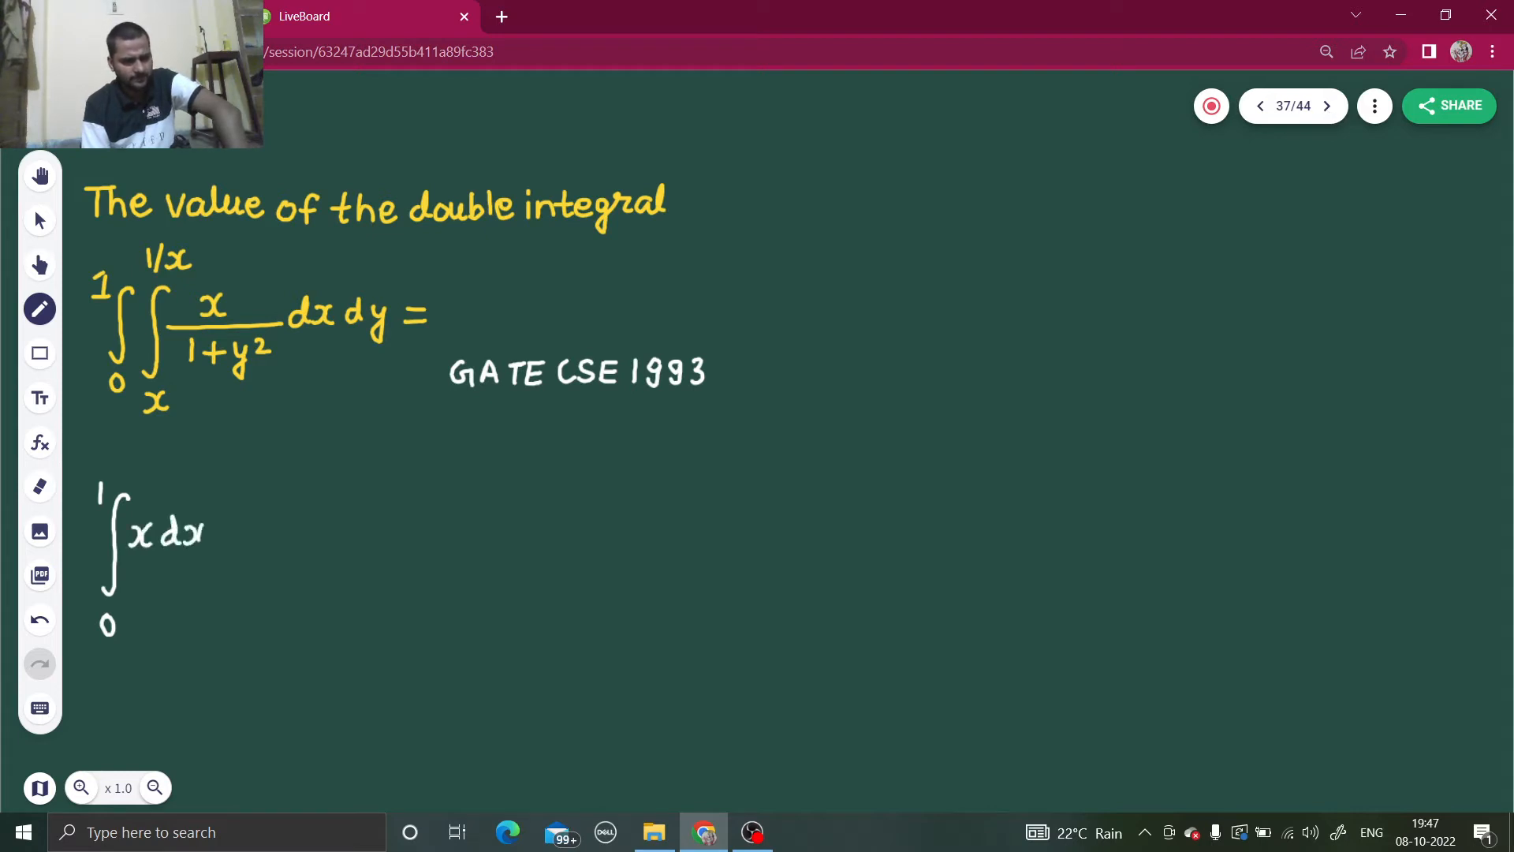
Handwrite the inner integral ∫ₓ^{1/x} 1/(1+y²) dy beside it.
{"action": "left_click_drag", "start_coordinate": [242, 501], "coordinate": [227, 623]}
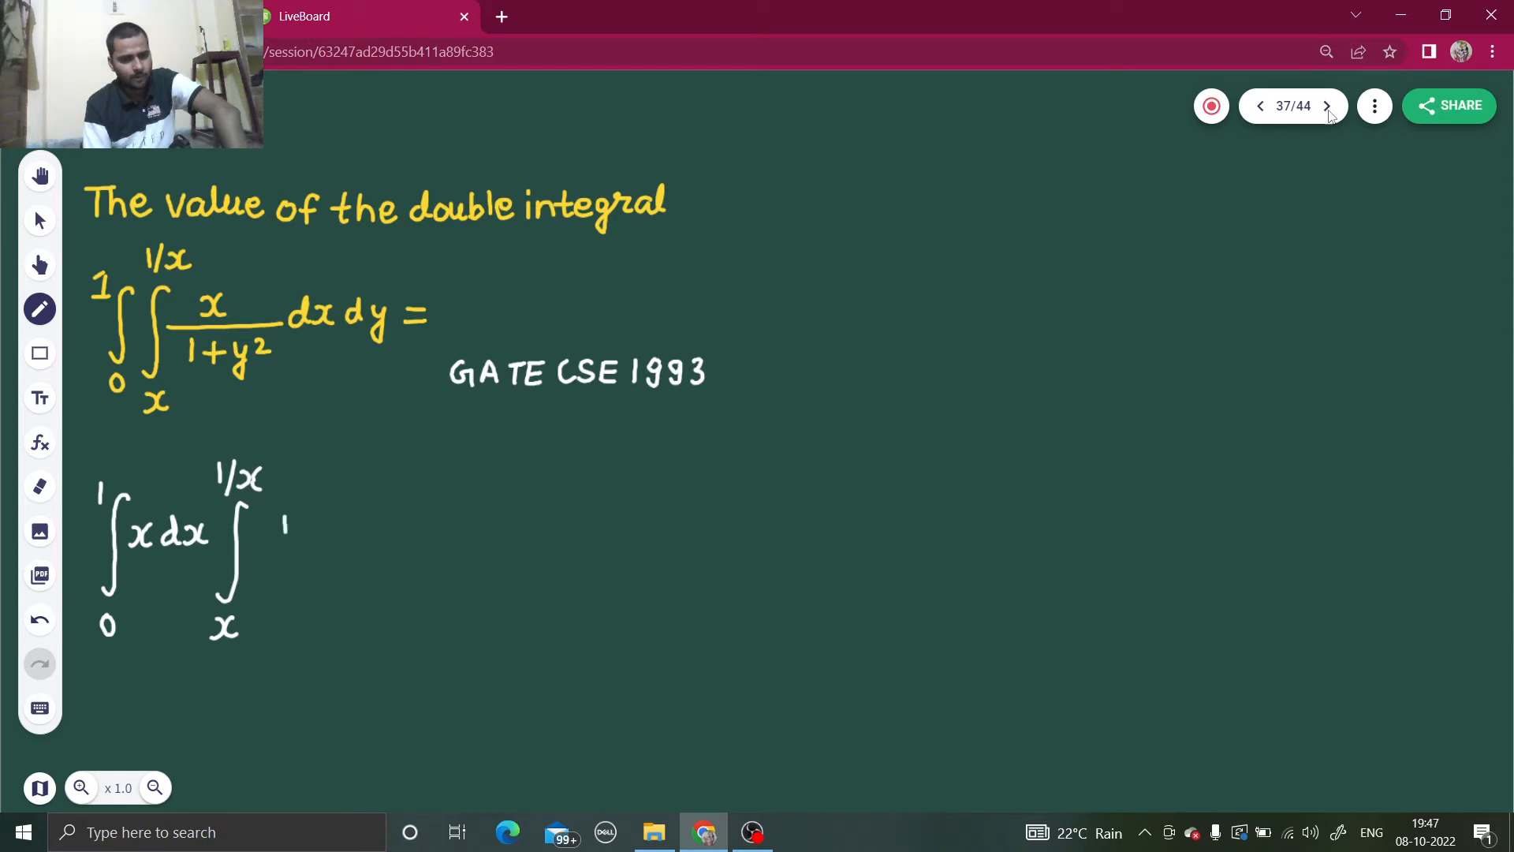
{"action": "left_click_drag", "start_coordinate": [290, 541], "coordinate": [281, 579]}
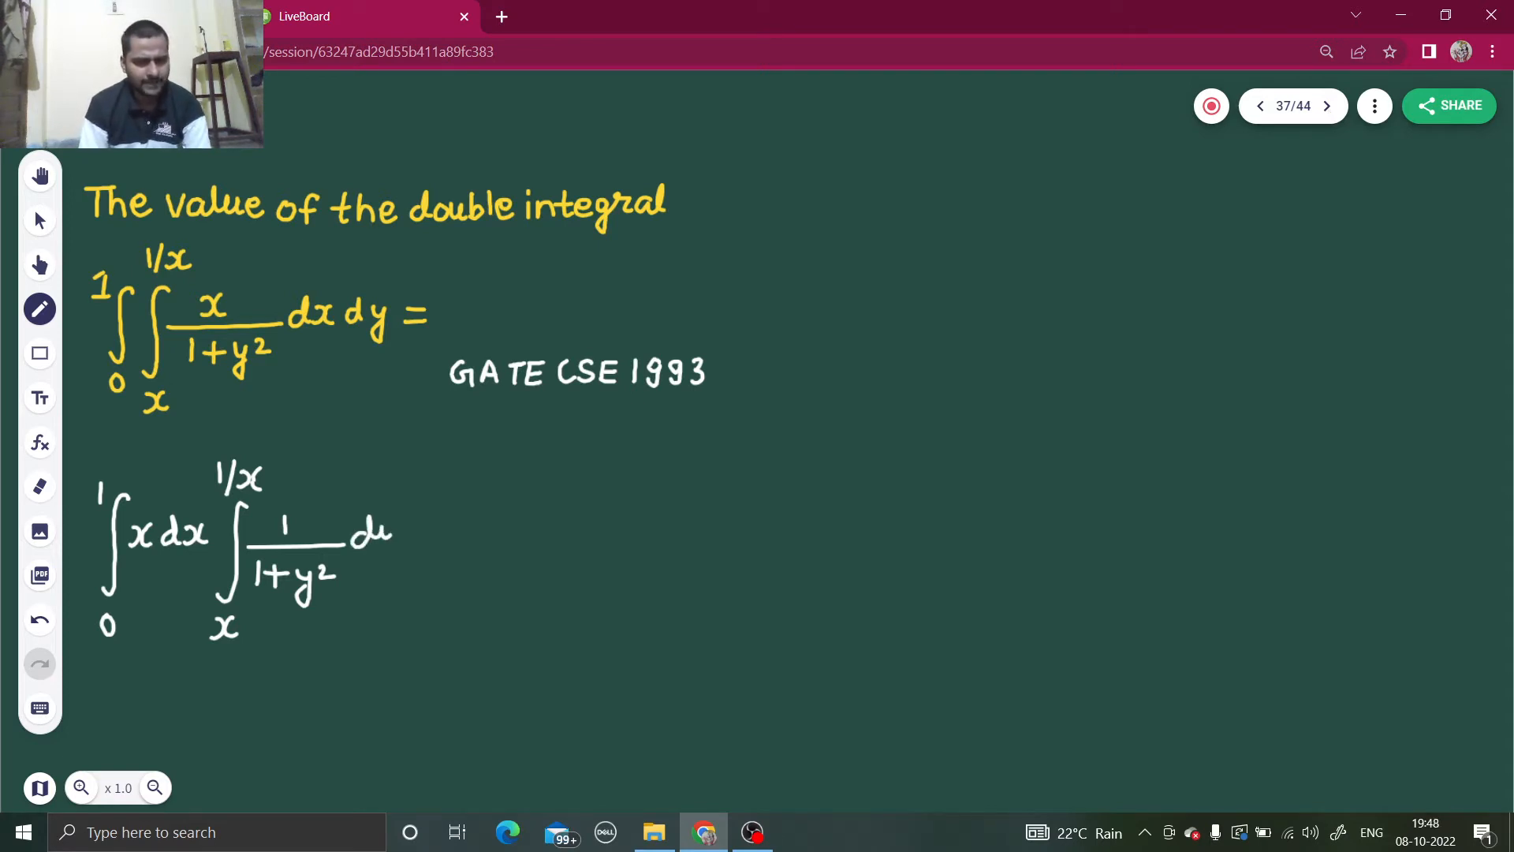
{"action": "left_click", "coordinate": [377, 536]}
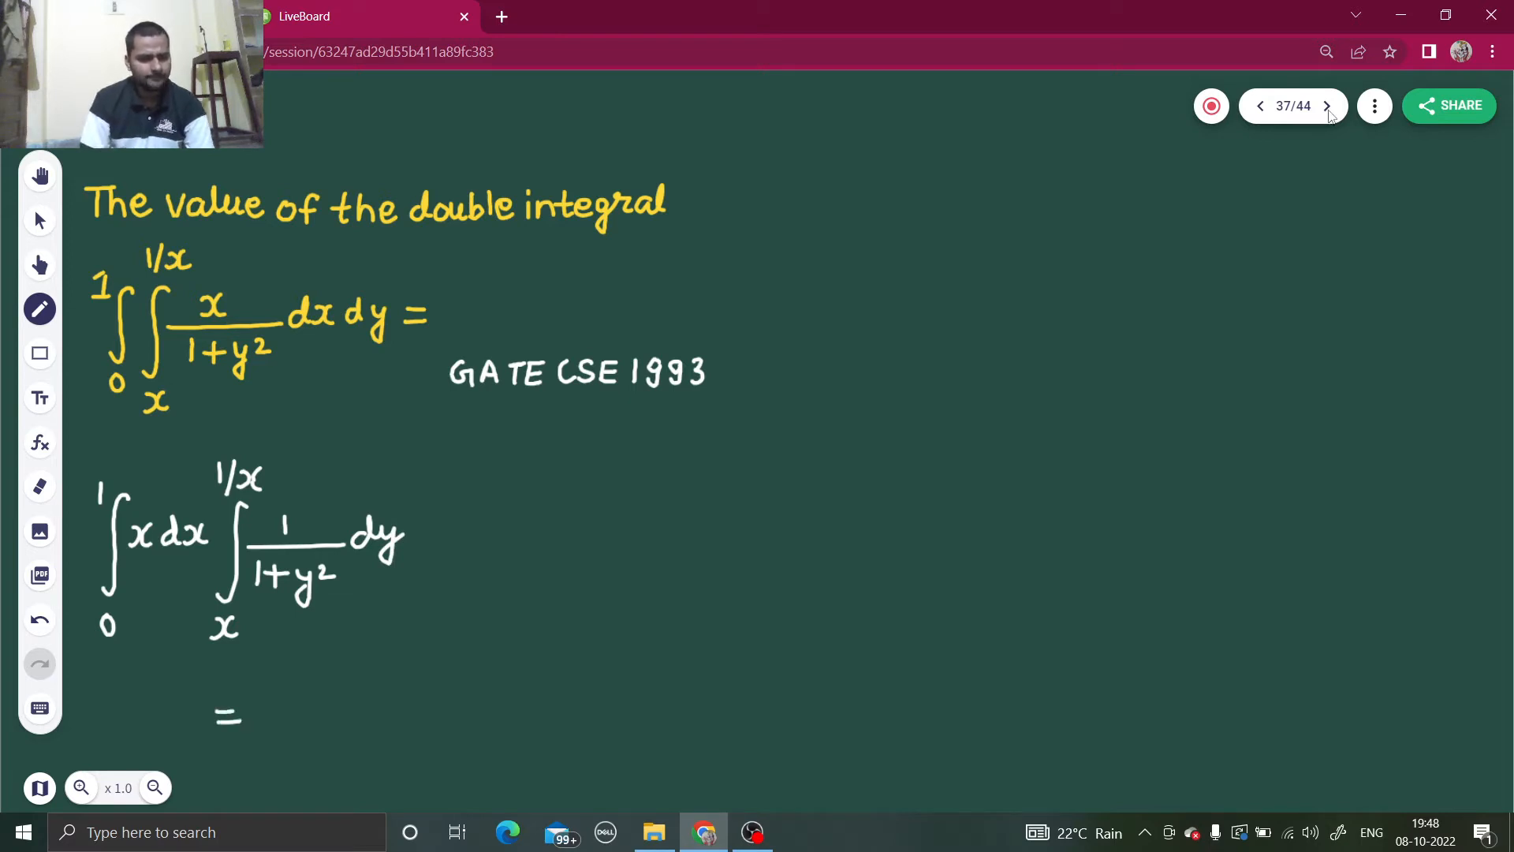
Handwrite = ∫₀¹ x dx [tan⁻¹y] with limits x and 1/x, starting ∫₀¹ at top right.
{"action": "left_click_drag", "start_coordinate": [295, 686], "coordinate": [285, 787]}
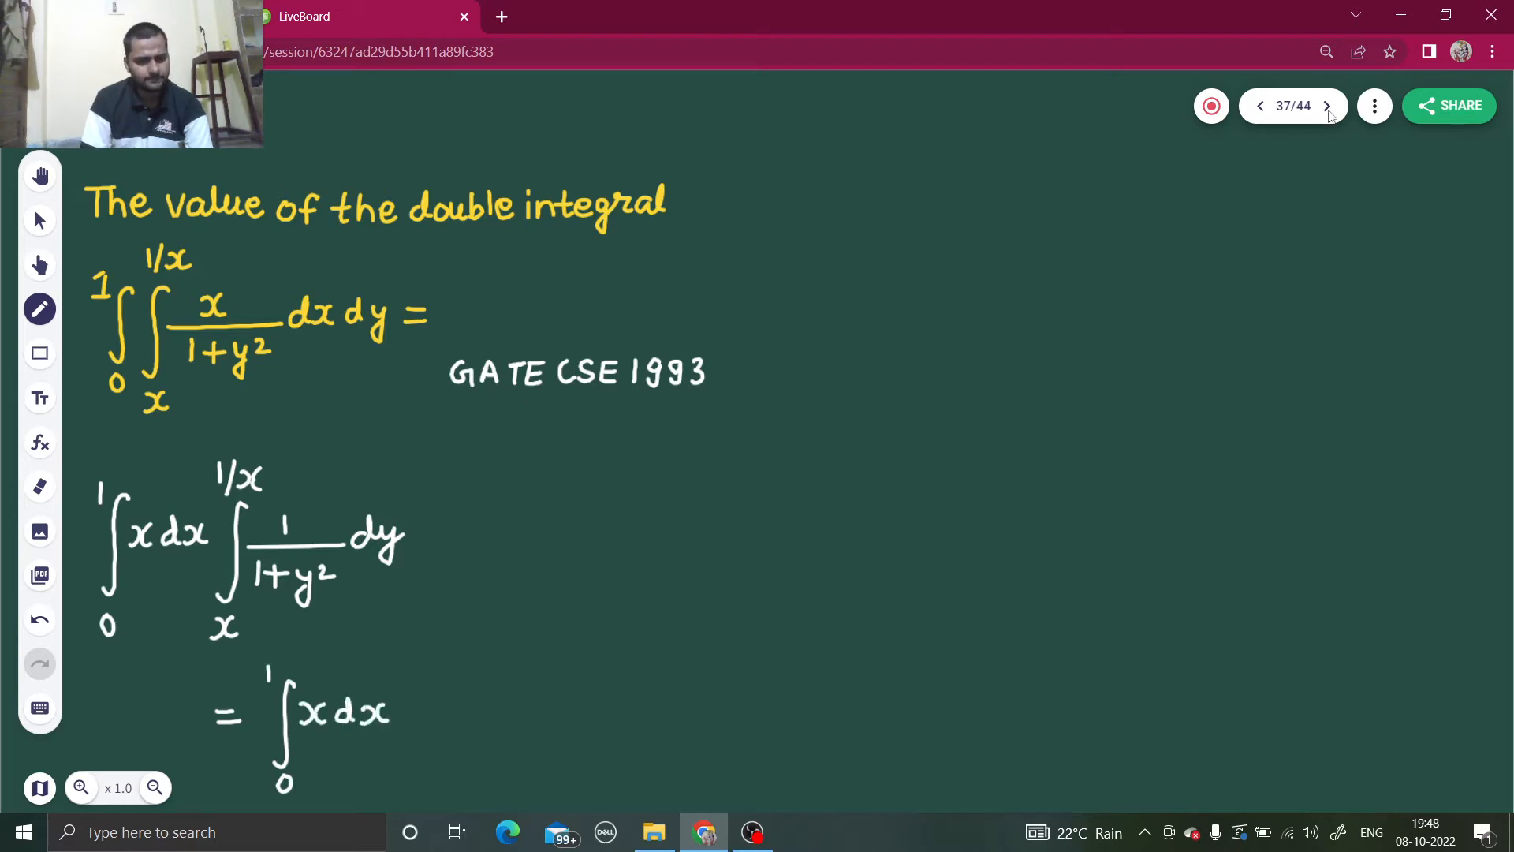
{"action": "left_click_drag", "start_coordinate": [424, 677], "coordinate": [425, 743]}
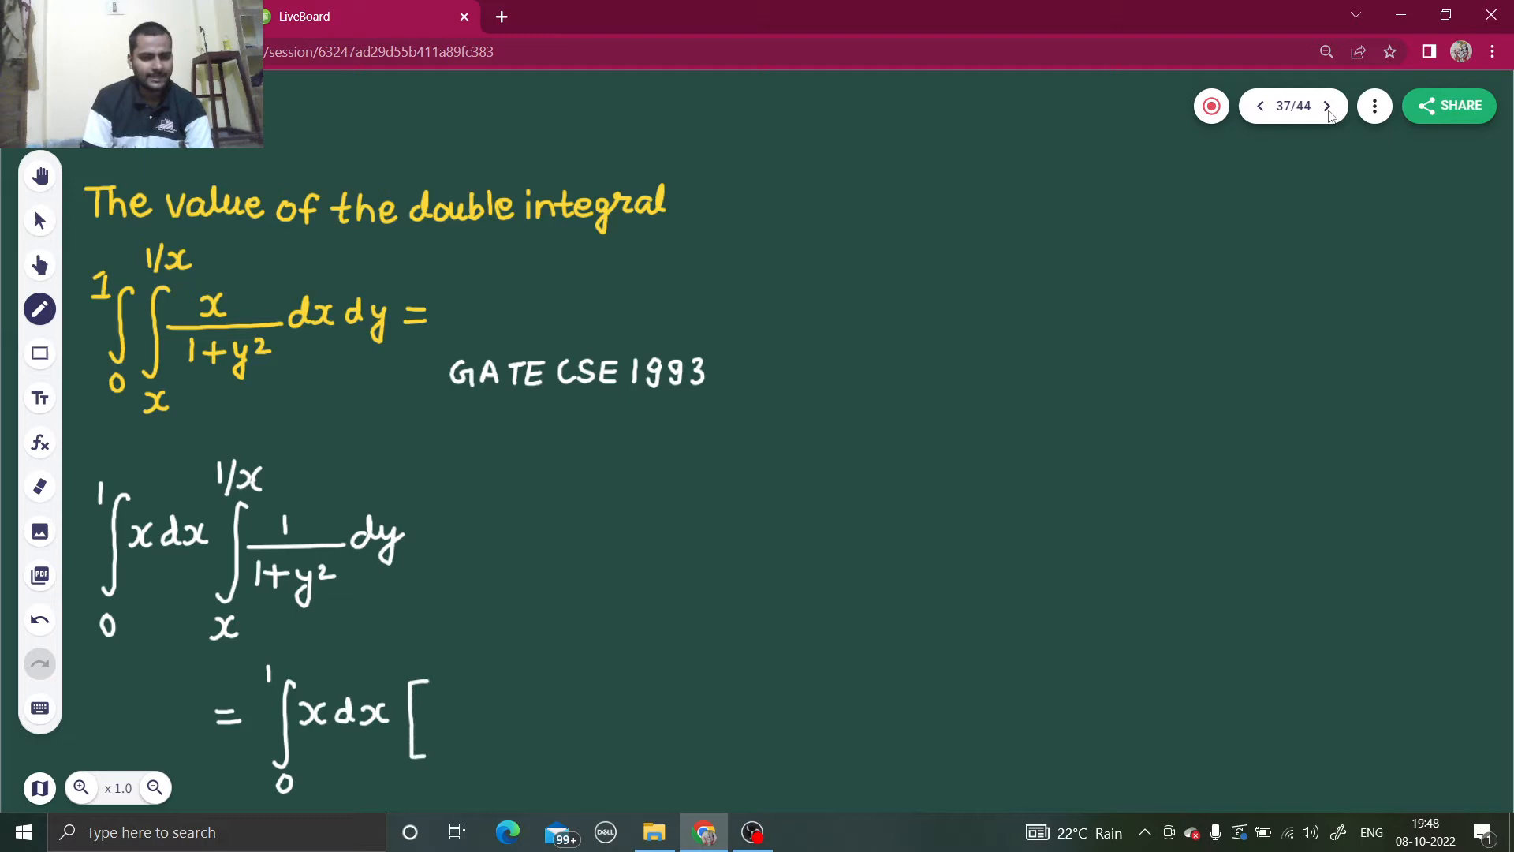
{"action": "left_click", "coordinate": [437, 702]}
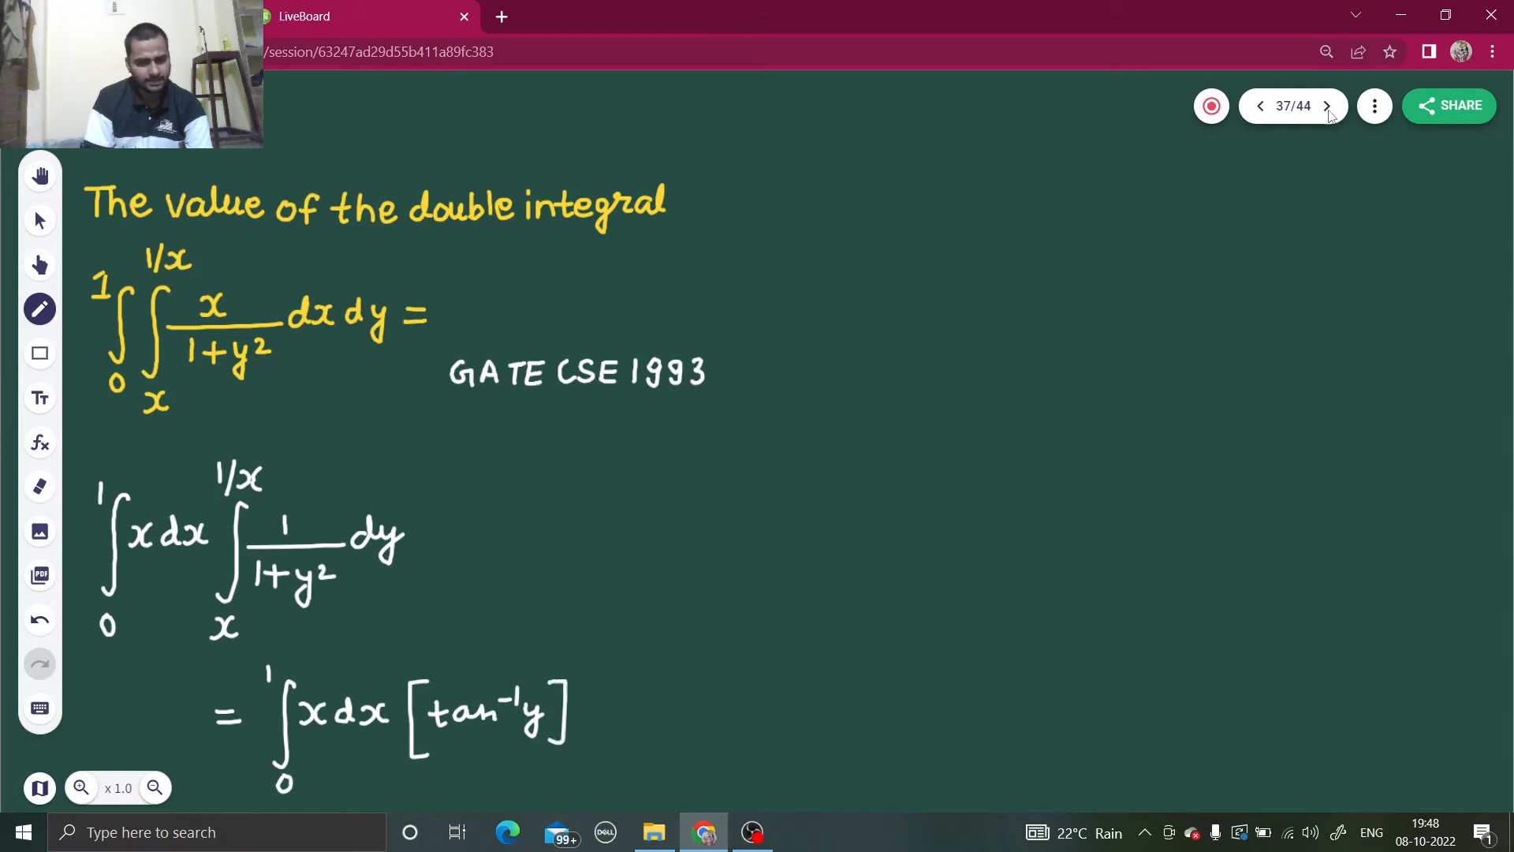
{"action": "left_click_drag", "start_coordinate": [556, 691], "coordinate": [595, 748]}
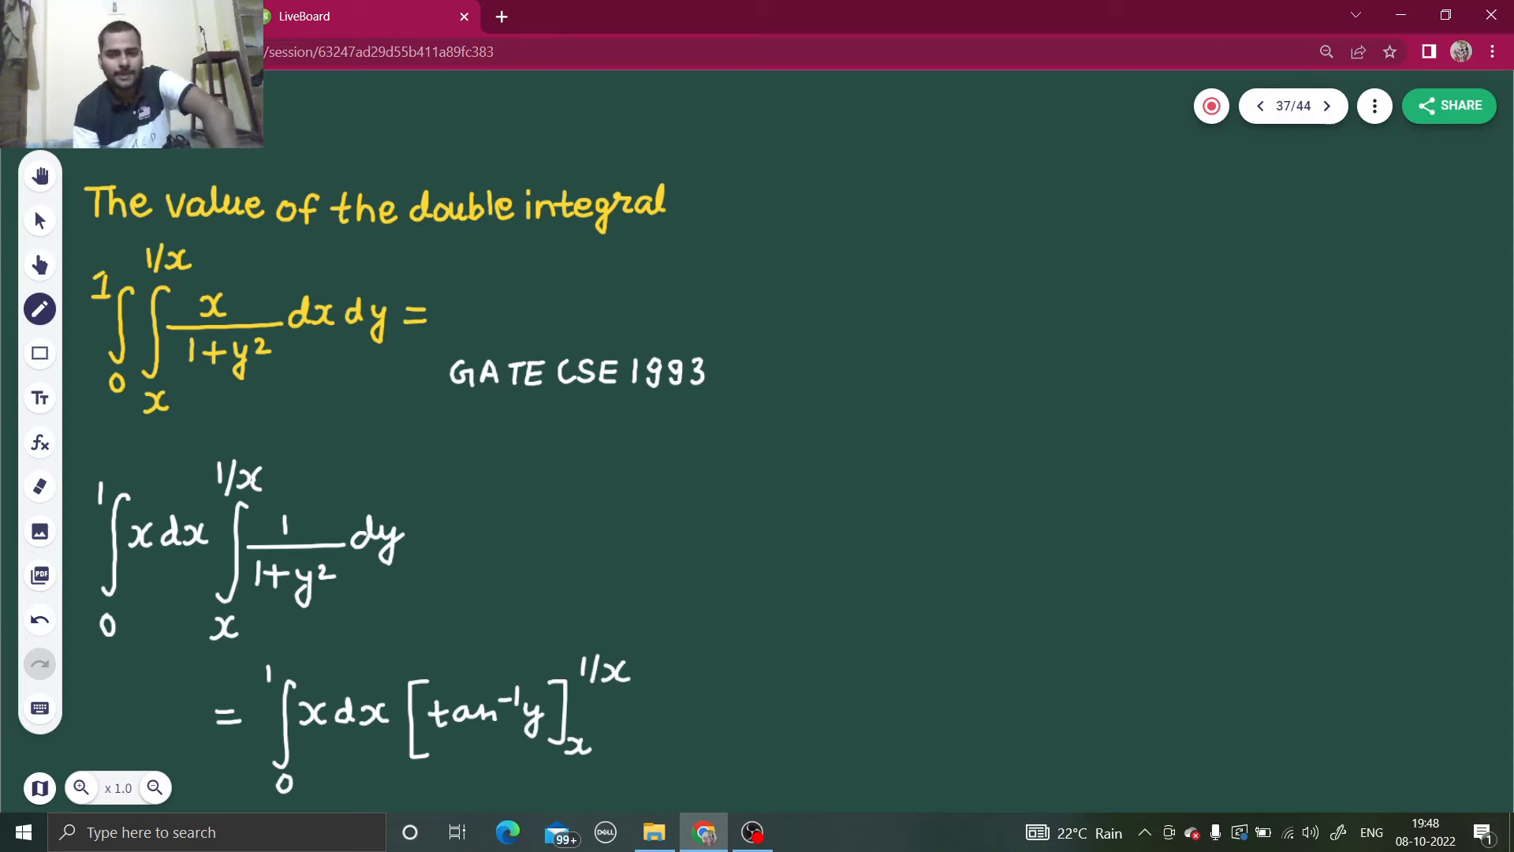
{"action": "left_click_drag", "start_coordinate": [815, 178], "coordinate": [811, 291]}
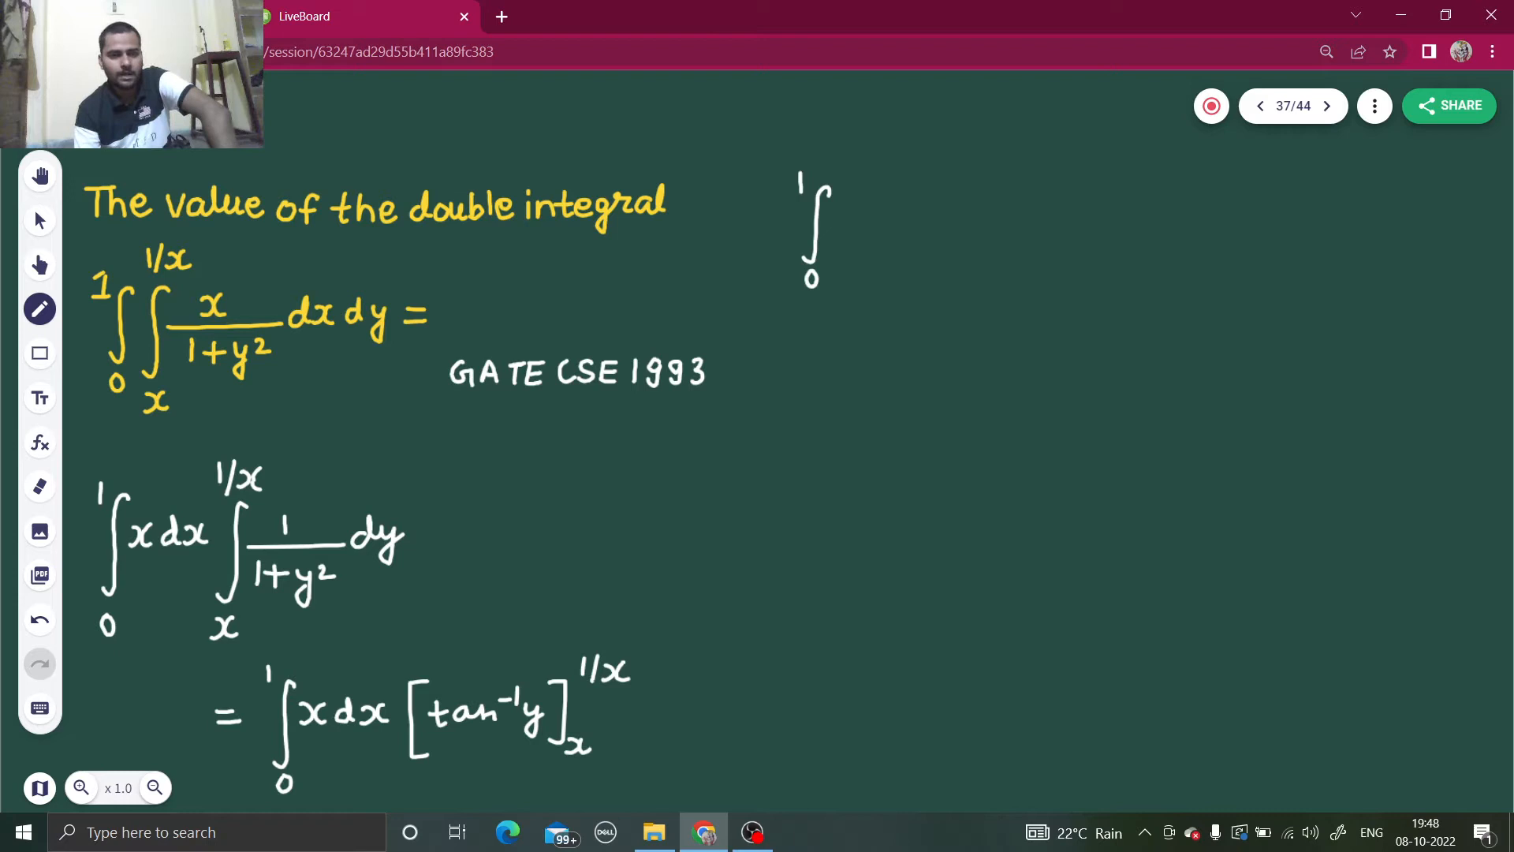
Handwrite ∫₀¹ x dx [tan⁻¹(1/x) − tan⁻¹x] and restate it with cot⁻¹x.
{"action": "type", "text": "xdx [ tan⁻¹ 1/x - tan⁻¹x"}
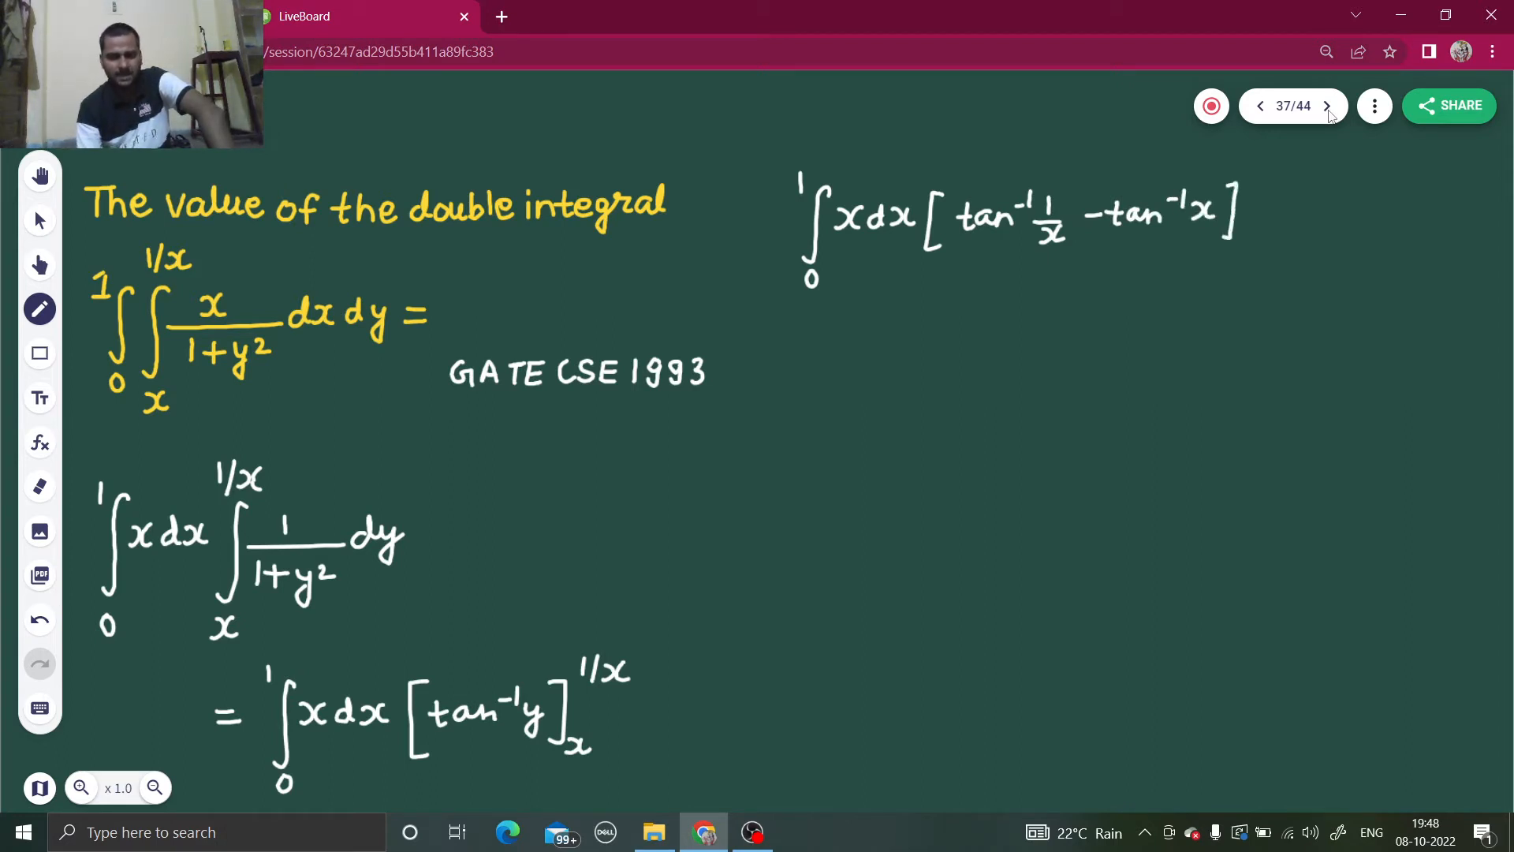
{"action": "left_click_drag", "start_coordinate": [811, 358], "coordinate": [801, 454]}
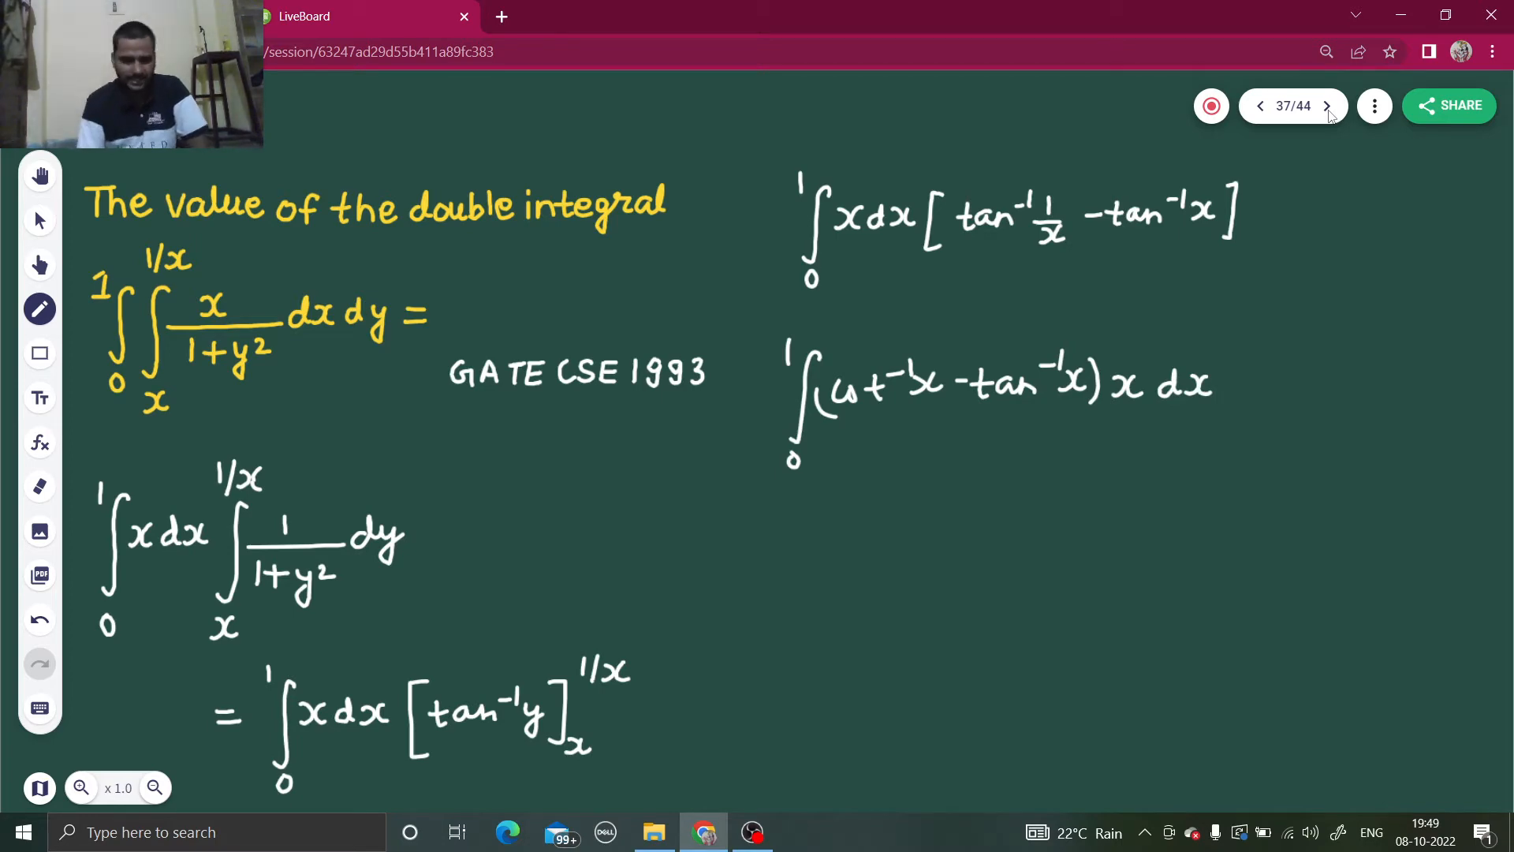
Handwrite ∫₀¹ (π/2 − tan⁻¹x − tan⁻¹x) x dx, then = ∫₀¹ (π/2 − 2tan⁻¹x) x dx with factors 1 and 2.
{"action": "left_click_drag", "start_coordinate": [773, 511], "coordinate": [759, 589]}
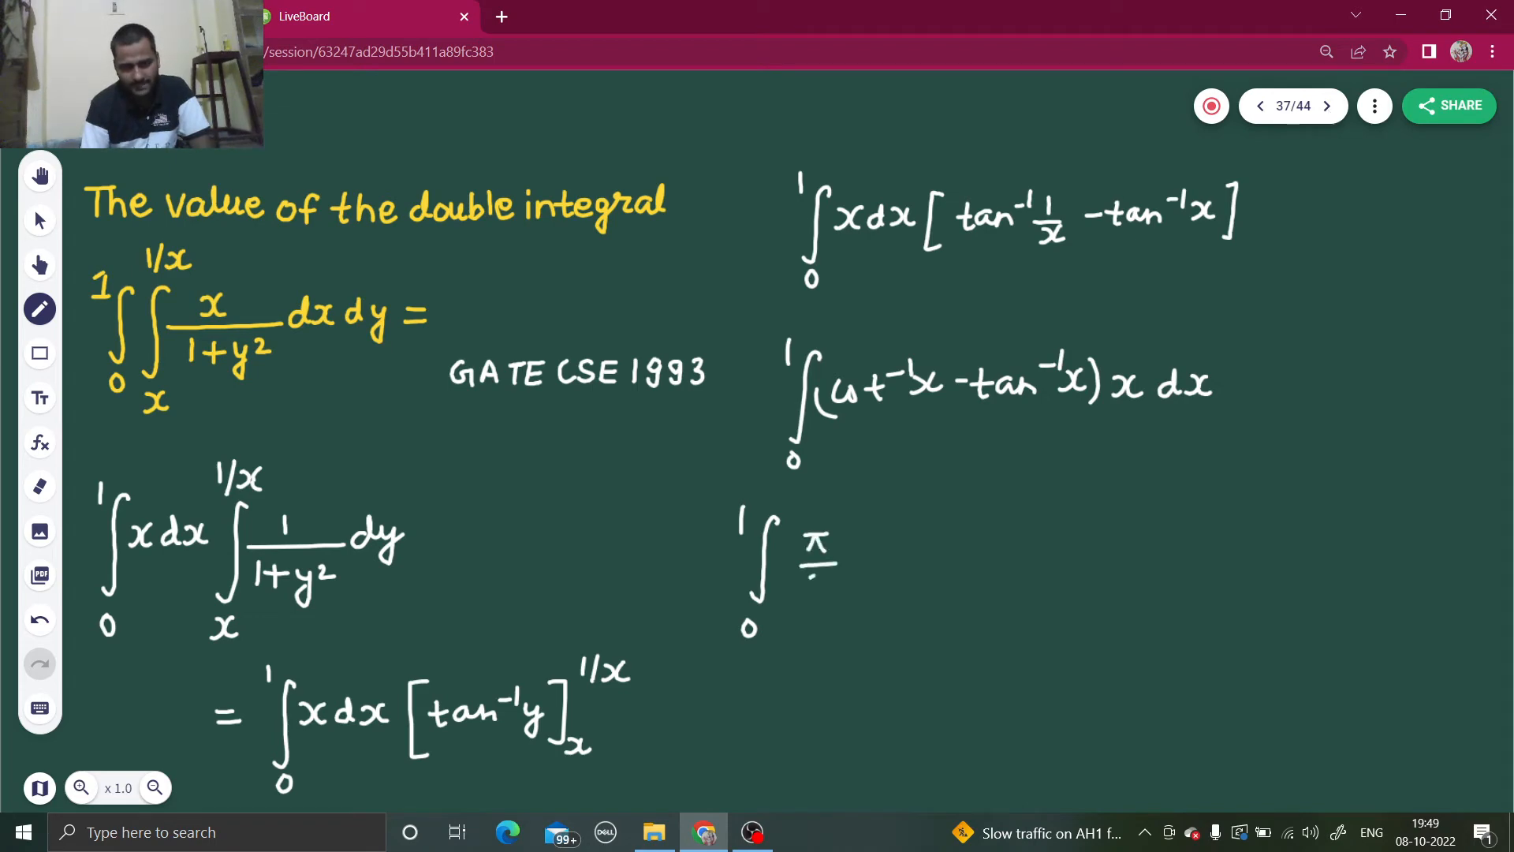
{"action": "left_click", "coordinate": [814, 582]}
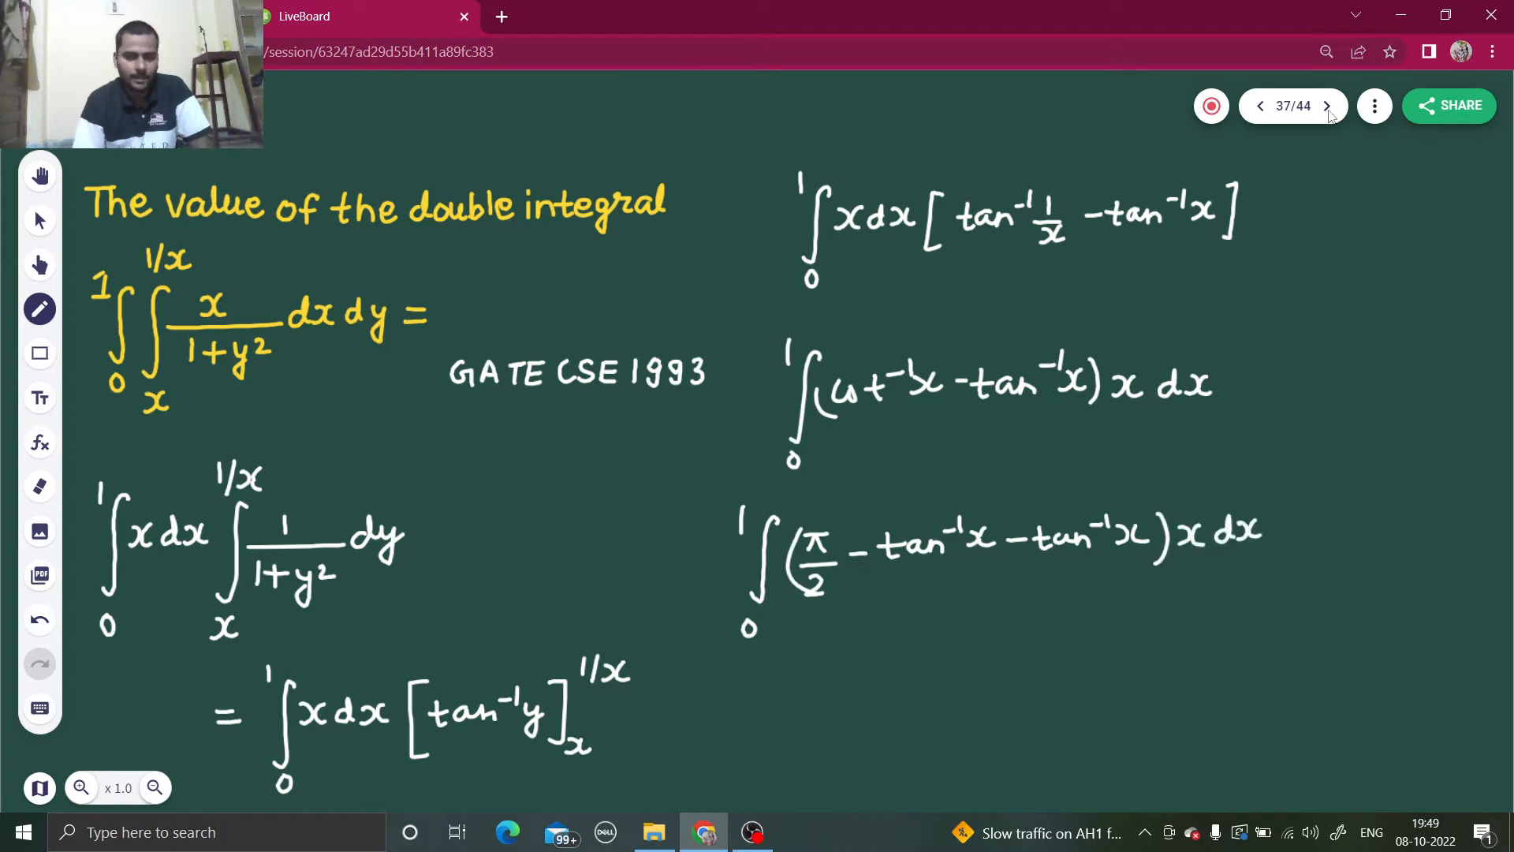
{"action": "left_click_drag", "start_coordinate": [695, 705], "coordinate": [764, 788]}
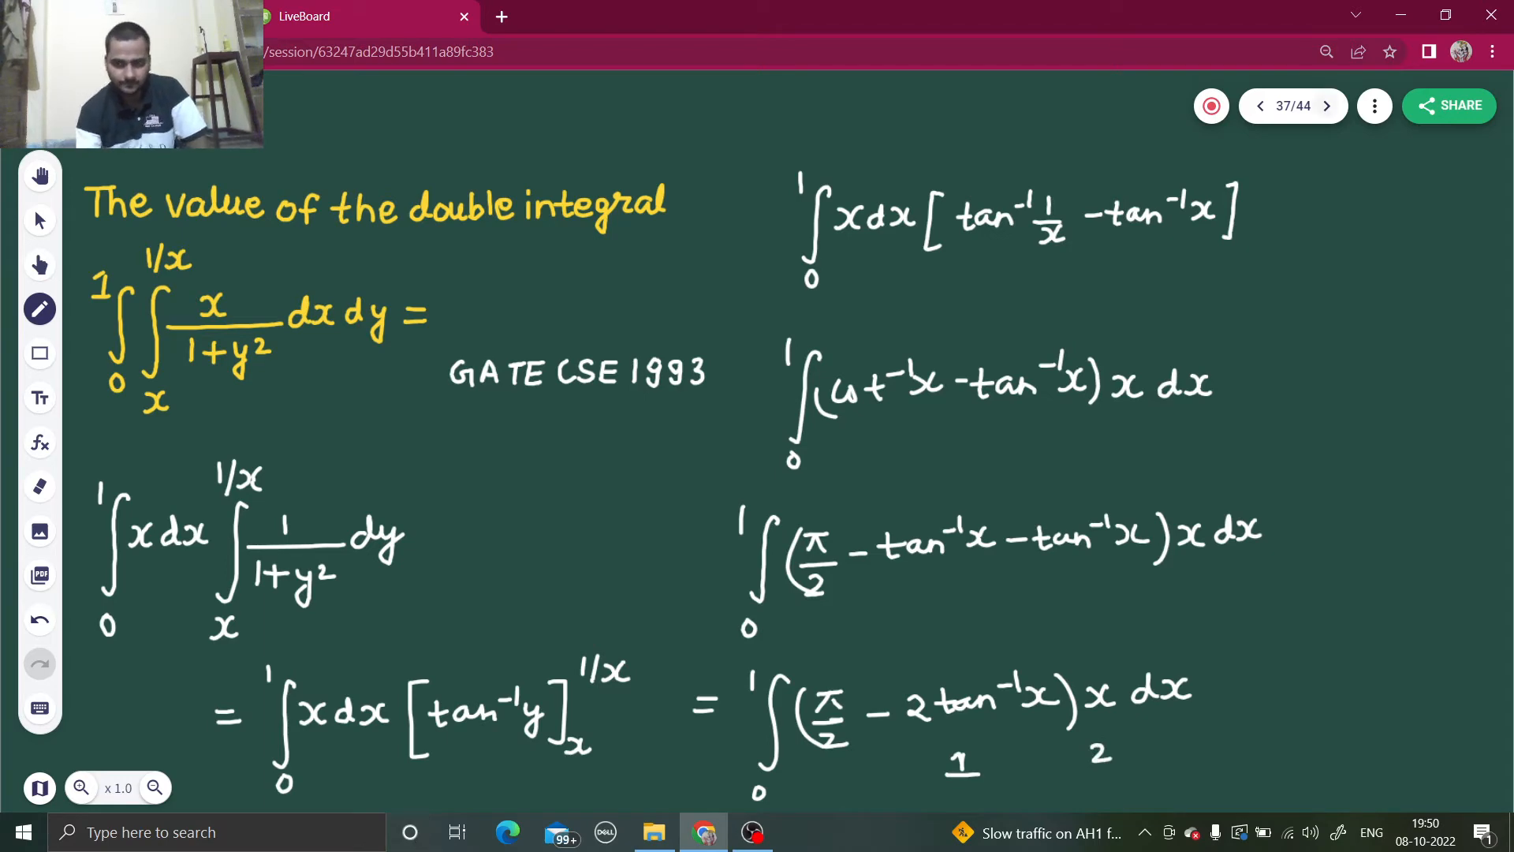
On a fresh board page, start the parts line with [(π/2 − 2tan⁻¹x).
{"action": "left_click", "coordinate": [1327, 106]}
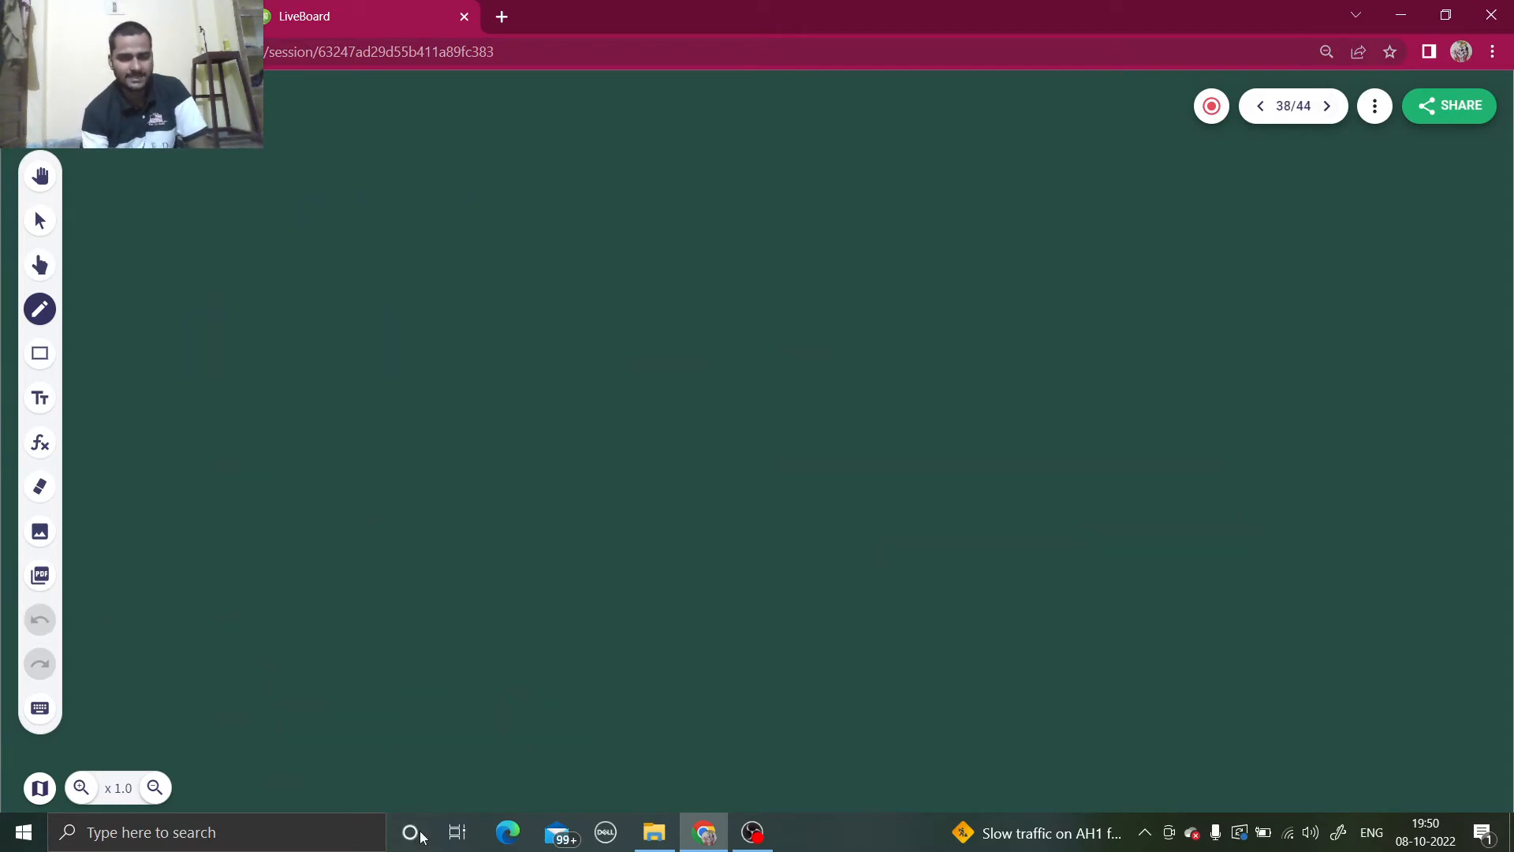
{"action": "left_click", "coordinate": [1259, 106]}
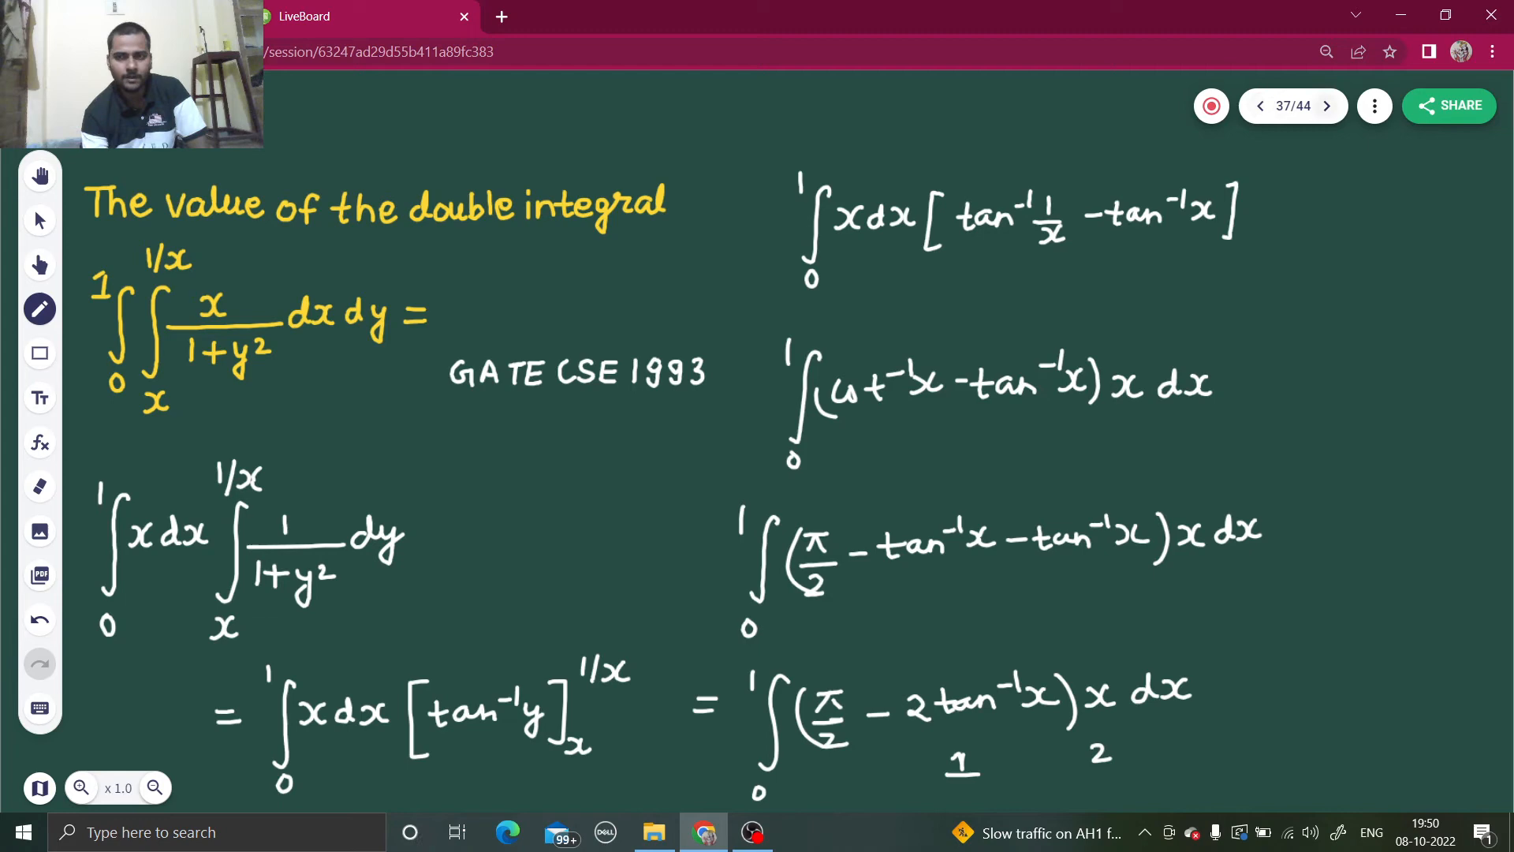
{"action": "left_click", "coordinate": [1327, 106]}
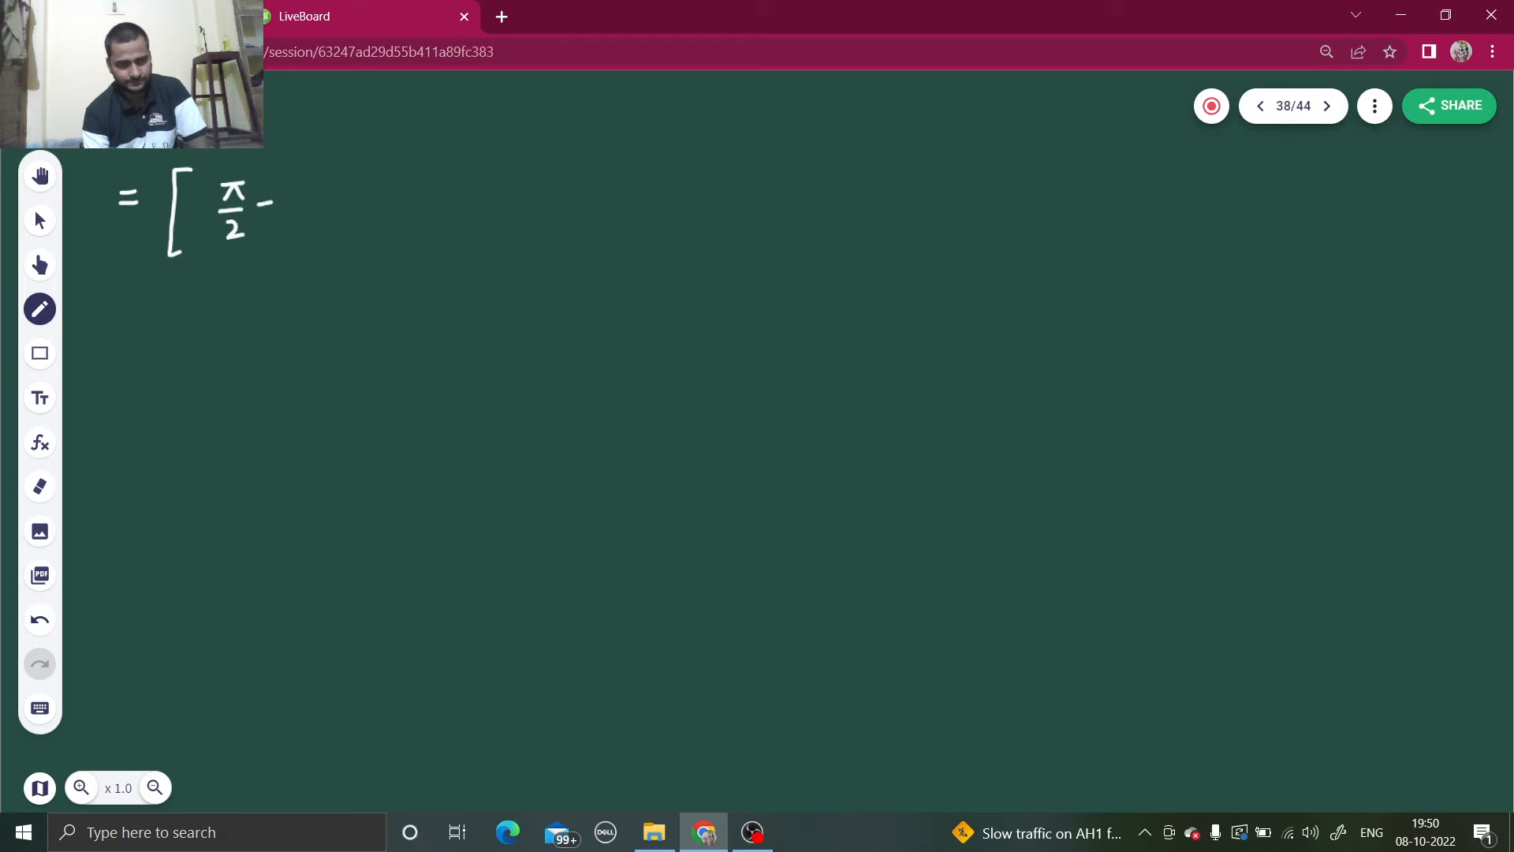
{"action": "left_click_drag", "start_coordinate": [281, 199], "coordinate": [352, 199]}
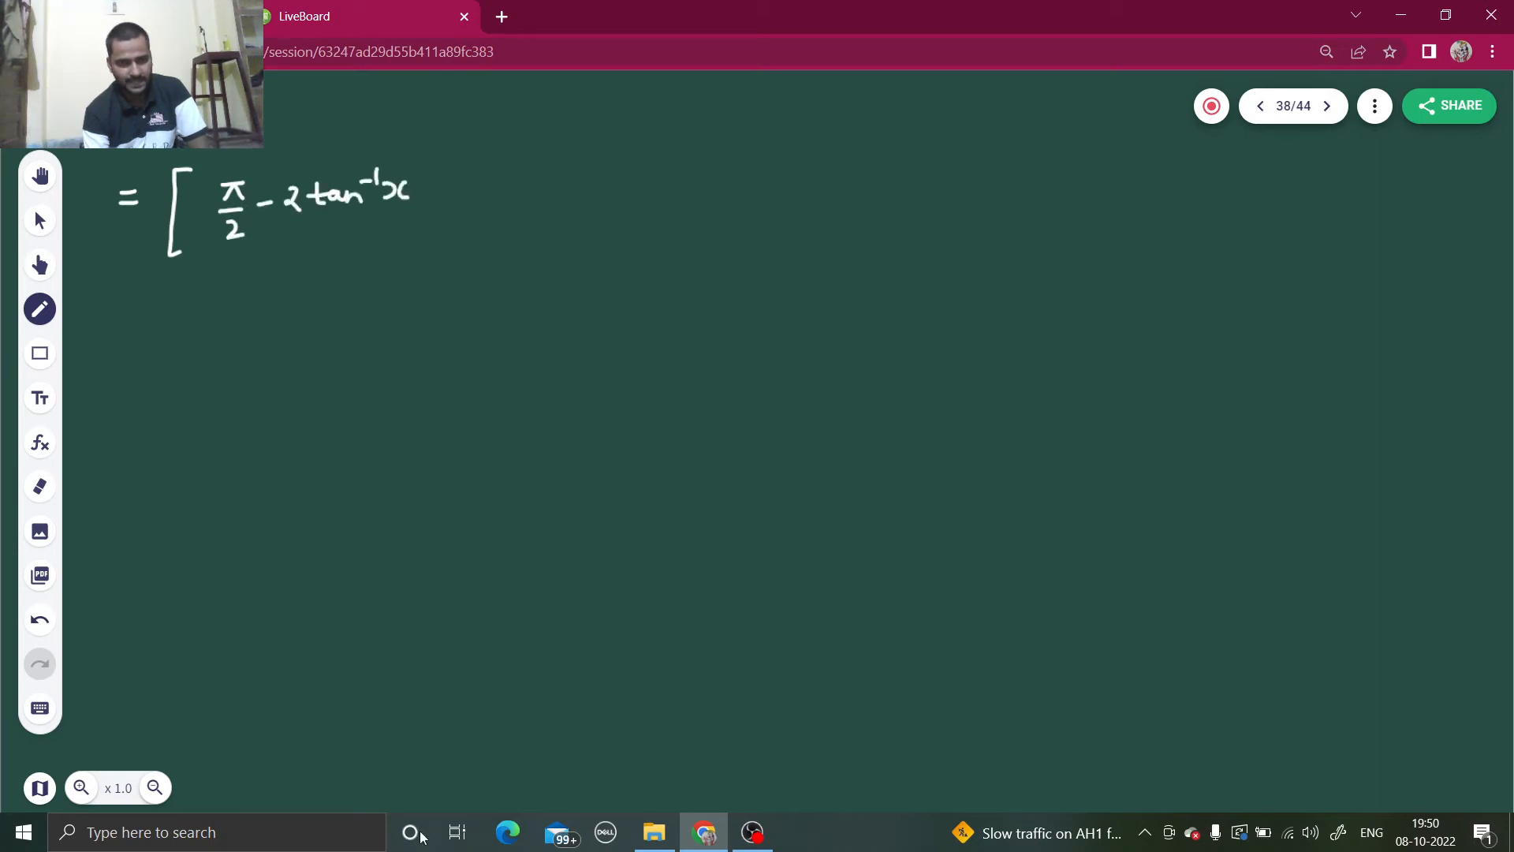
{"action": "left_click_drag", "start_coordinate": [203, 174], "coordinate": [455, 222]}
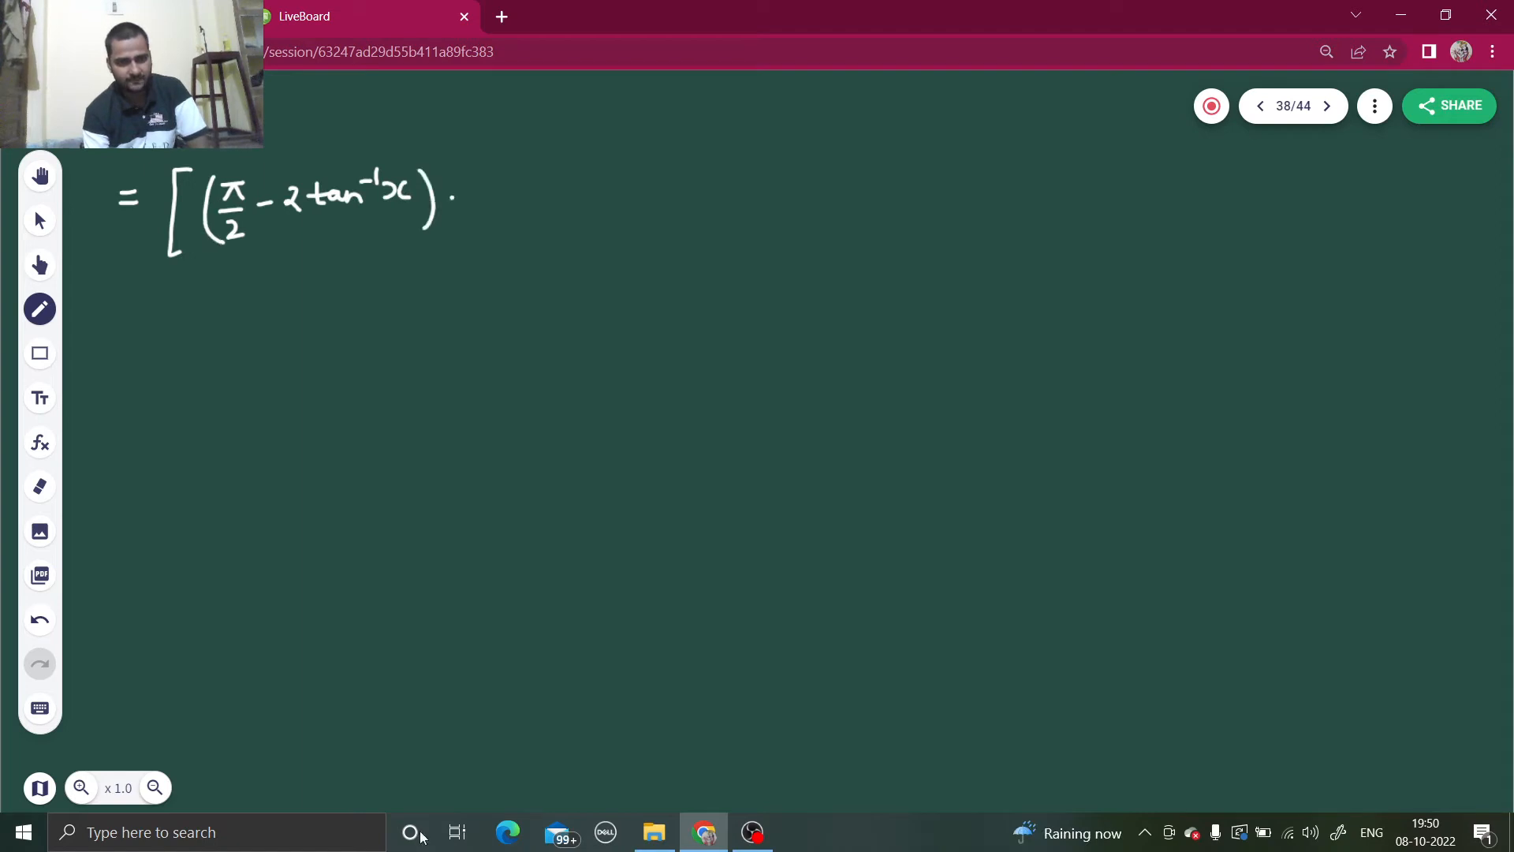
{"action": "left_click_drag", "start_coordinate": [468, 203], "coordinate": [517, 192]}
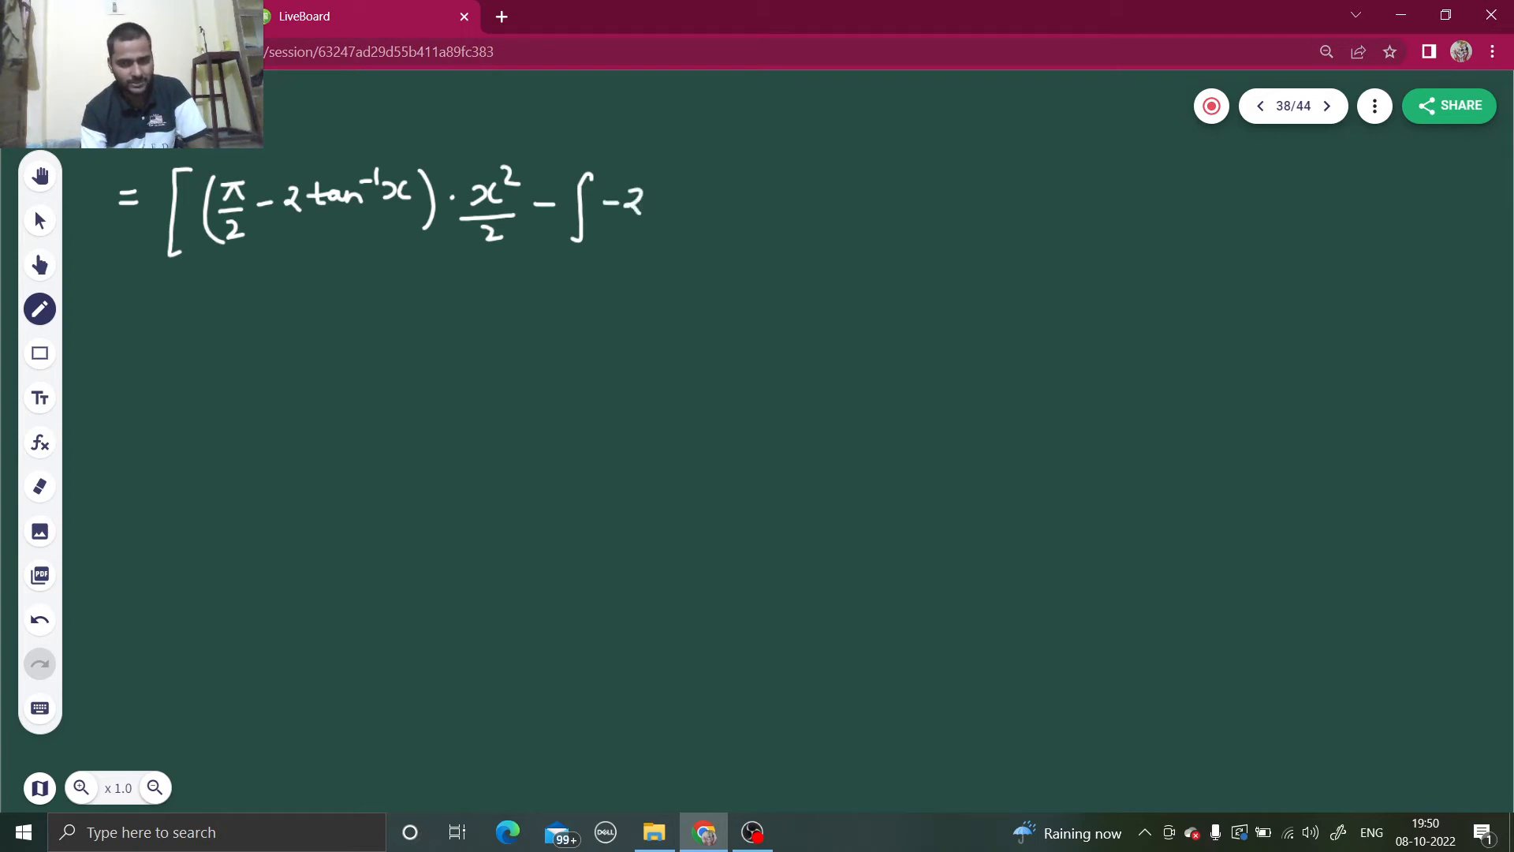
Continue with ·x²/2 + ∫ x²/(1+x²) dx, closed with limits 0 to 1.
{"action": "left_click_drag", "start_coordinate": [666, 203], "coordinate": [706, 232]}
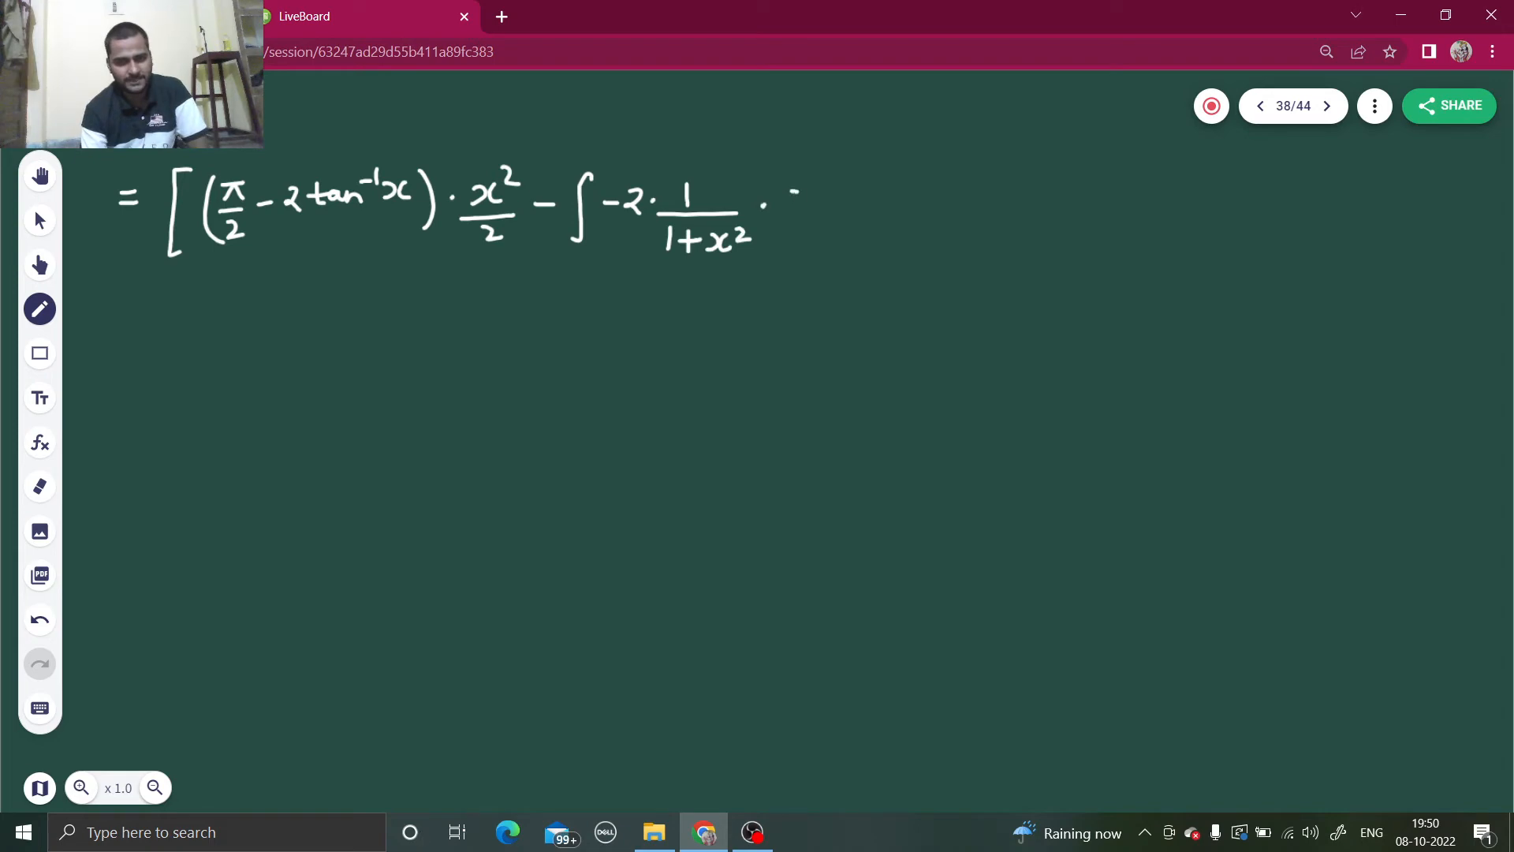
{"action": "left_click_drag", "start_coordinate": [782, 204], "coordinate": [841, 192]}
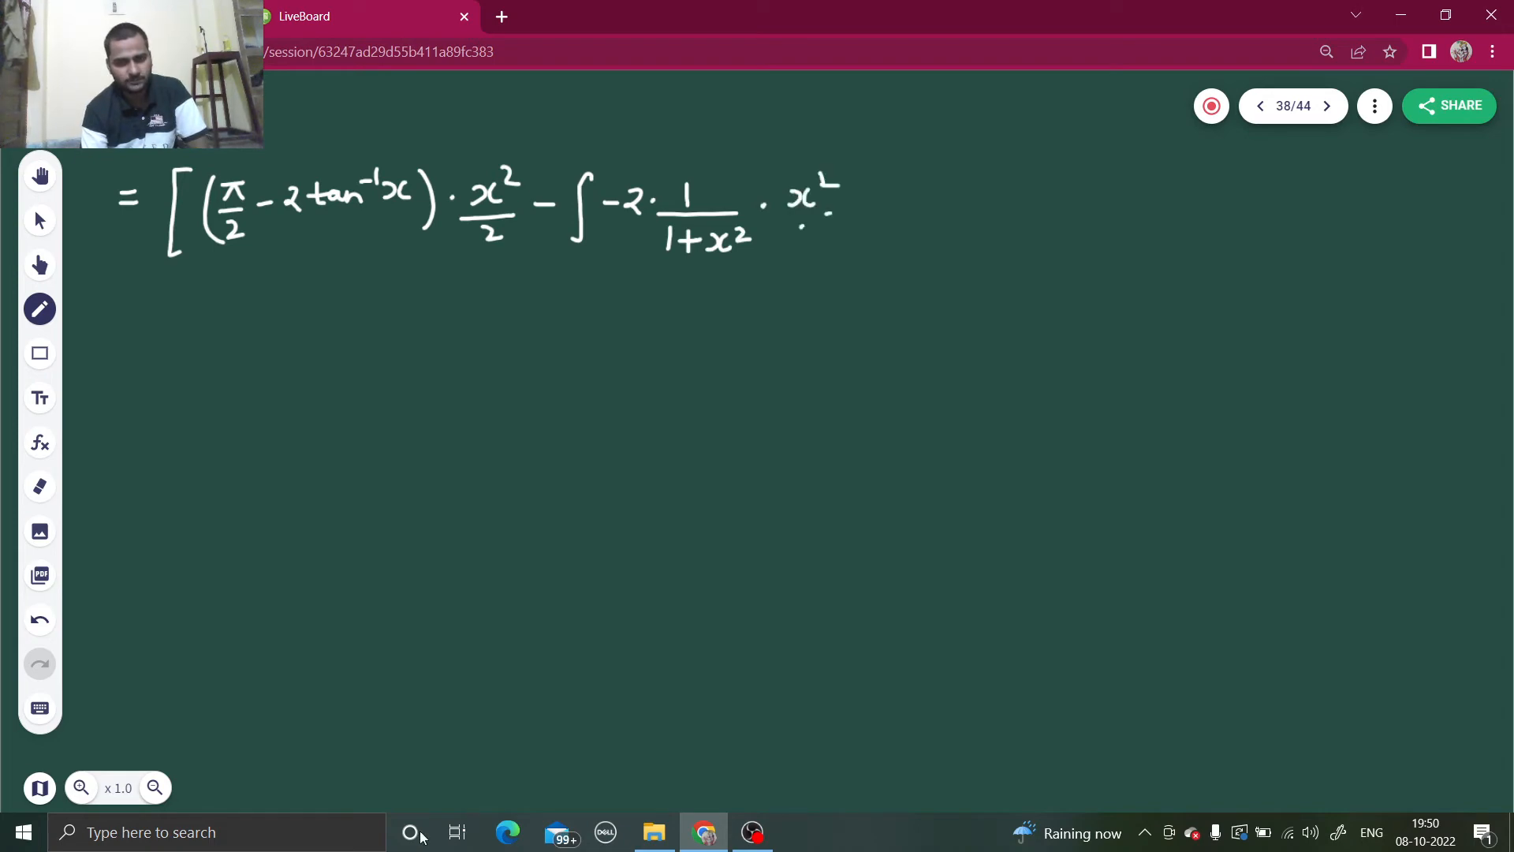
{"action": "left_click_drag", "start_coordinate": [801, 218], "coordinate": [831, 241]}
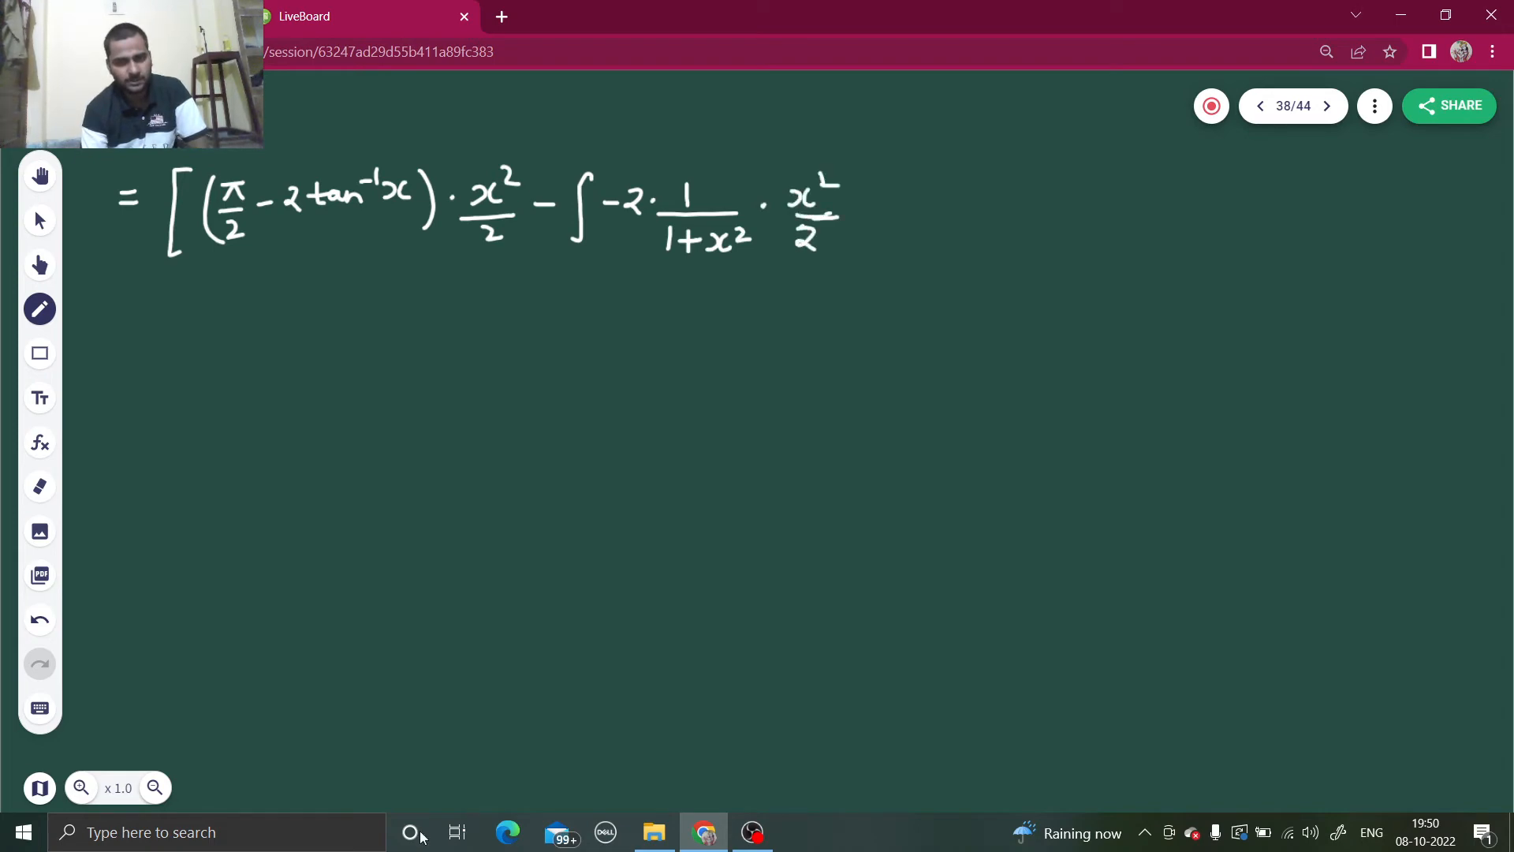
{"action": "left_click_drag", "start_coordinate": [865, 208], "coordinate": [923, 213]}
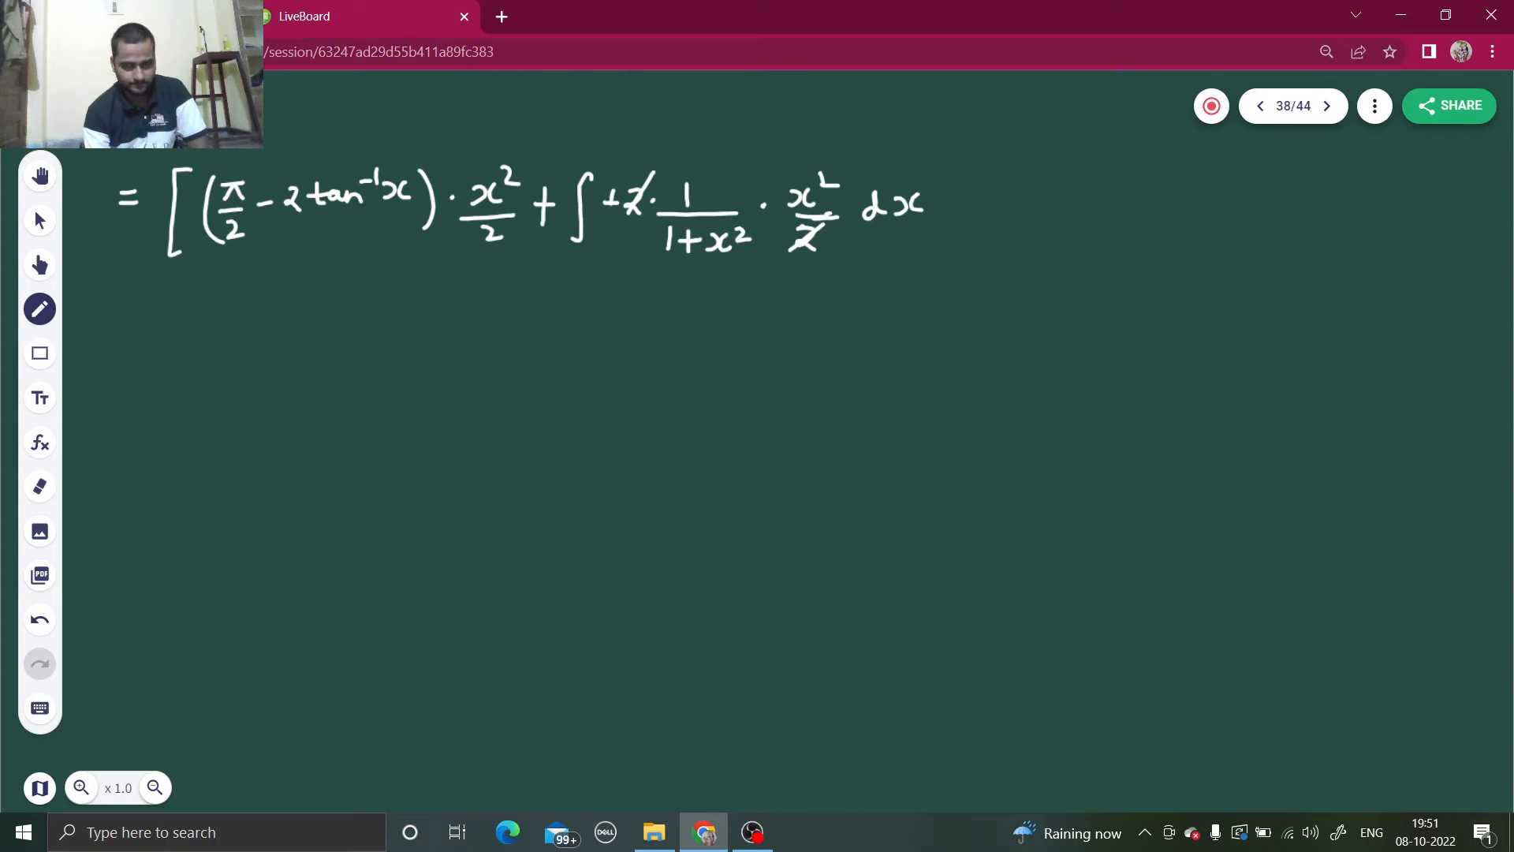
After glancing at the previous page, begin the second line = [(π/2 − 2tan⁻¹x)·x²/2 + ∫.
{"action": "left_click", "coordinate": [1259, 106]}
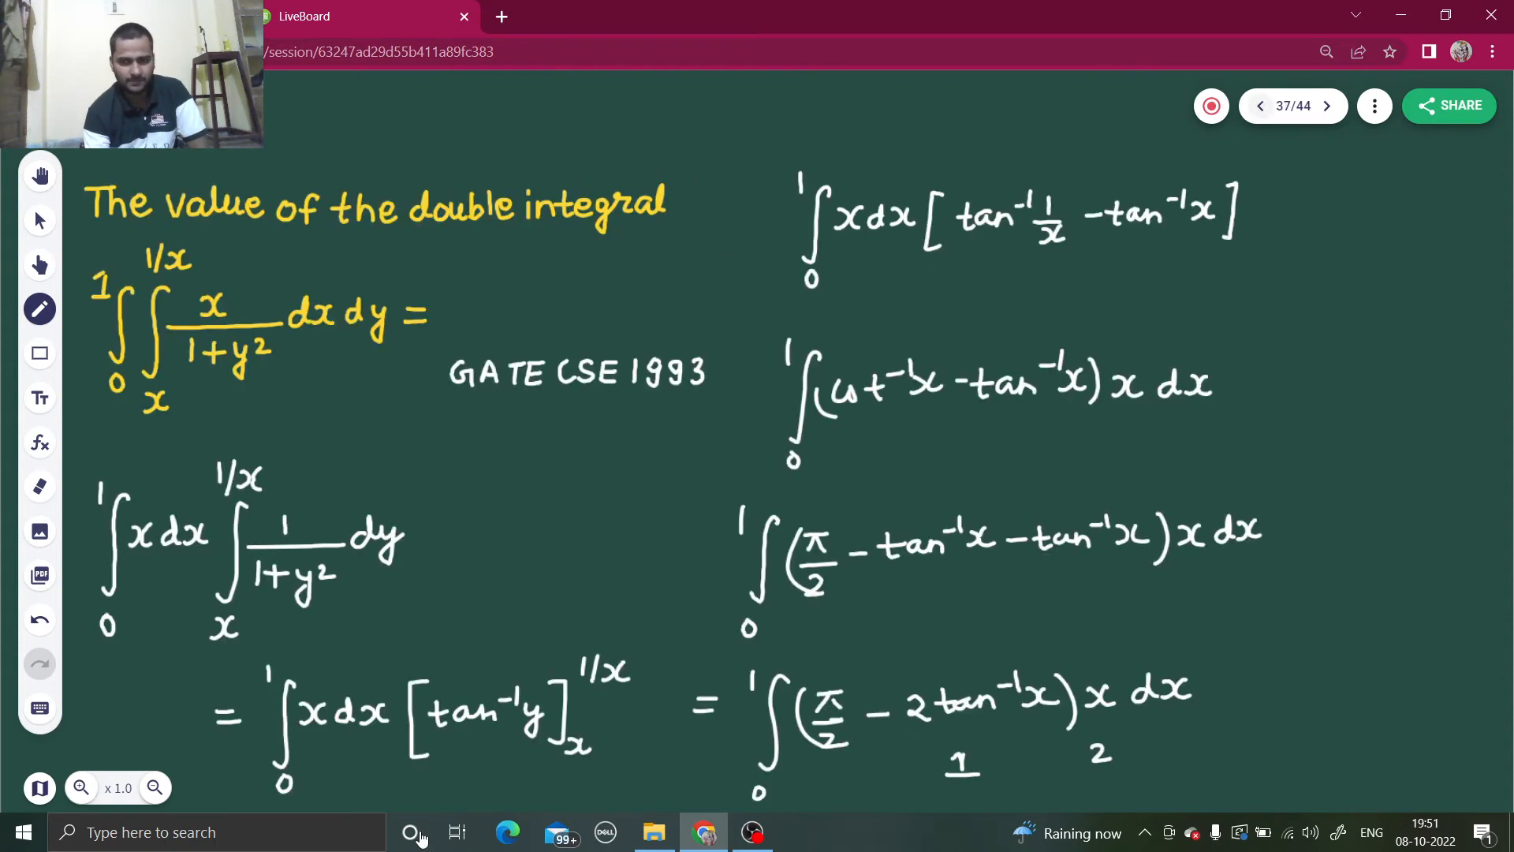
{"action": "left_click", "coordinate": [1327, 106]}
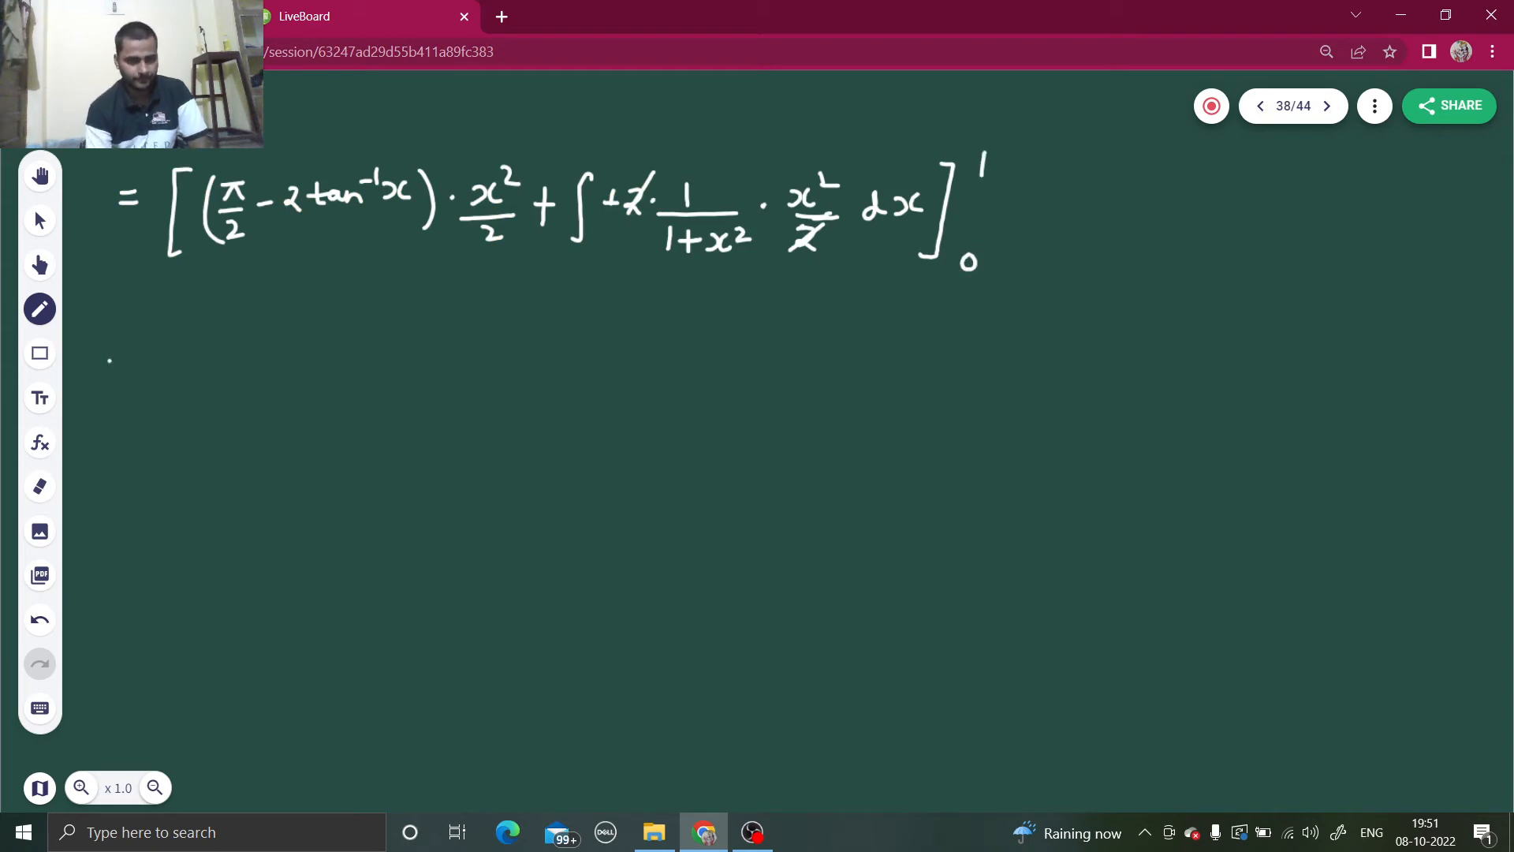
{"action": "left_click_drag", "start_coordinate": [115, 373], "coordinate": [179, 436]}
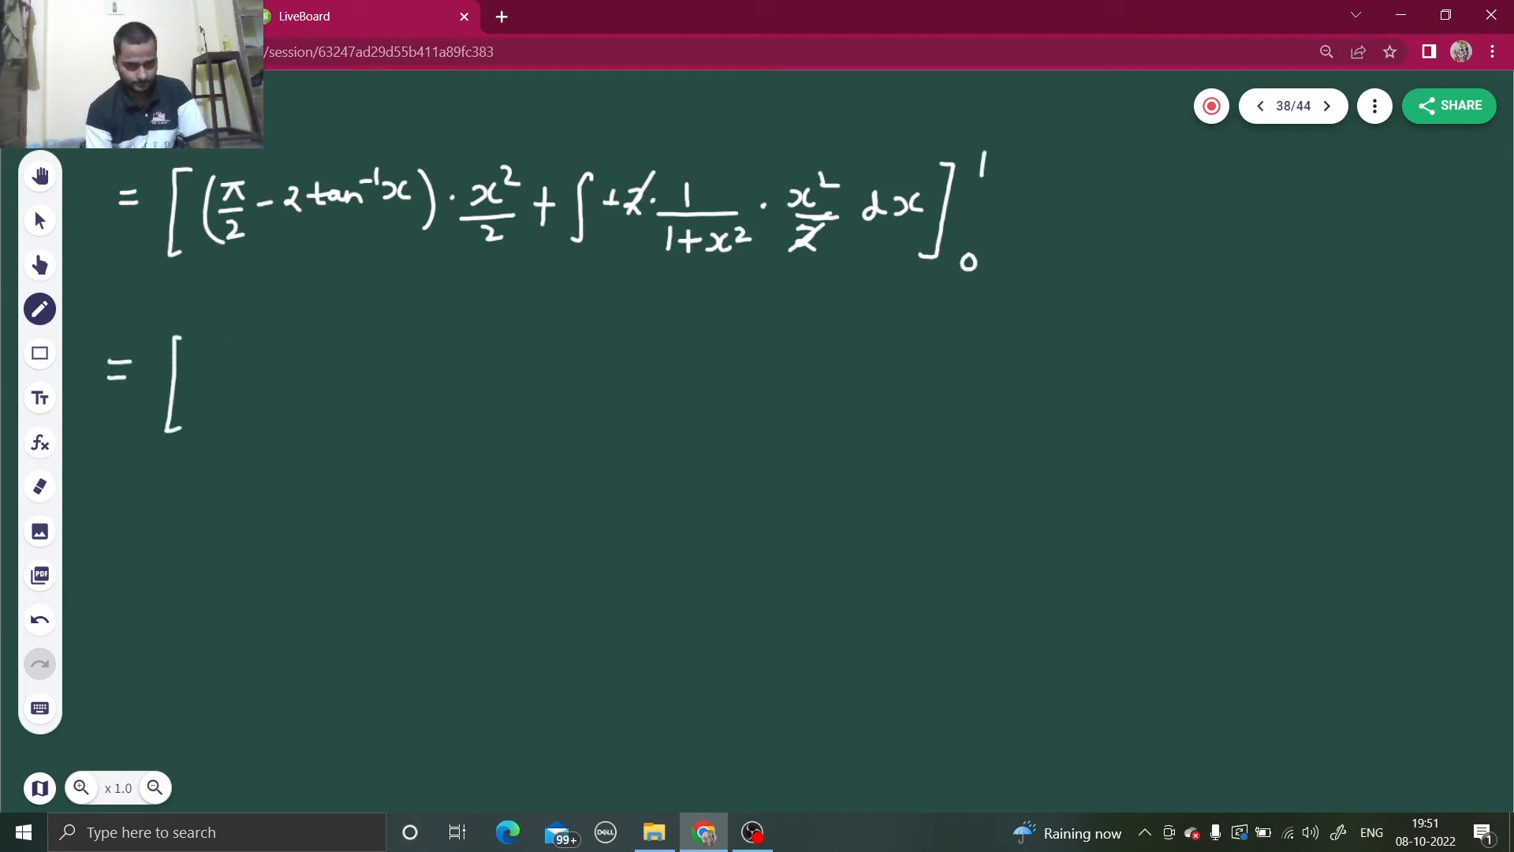
{"action": "left_click_drag", "start_coordinate": [237, 342], "coordinate": [236, 405]}
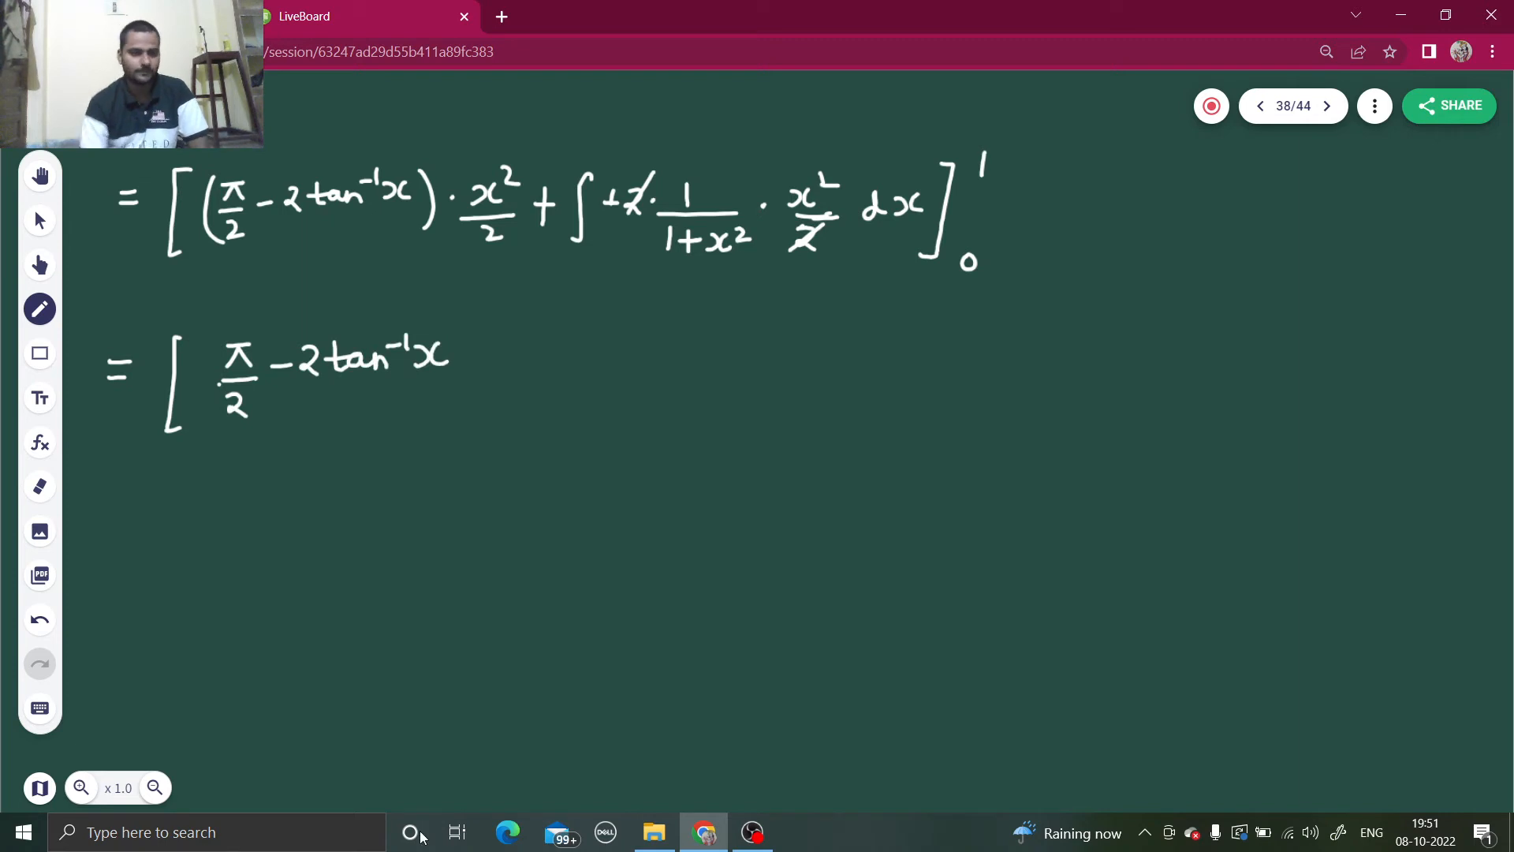
{"action": "left_click_drag", "start_coordinate": [204, 347], "coordinate": [473, 387]}
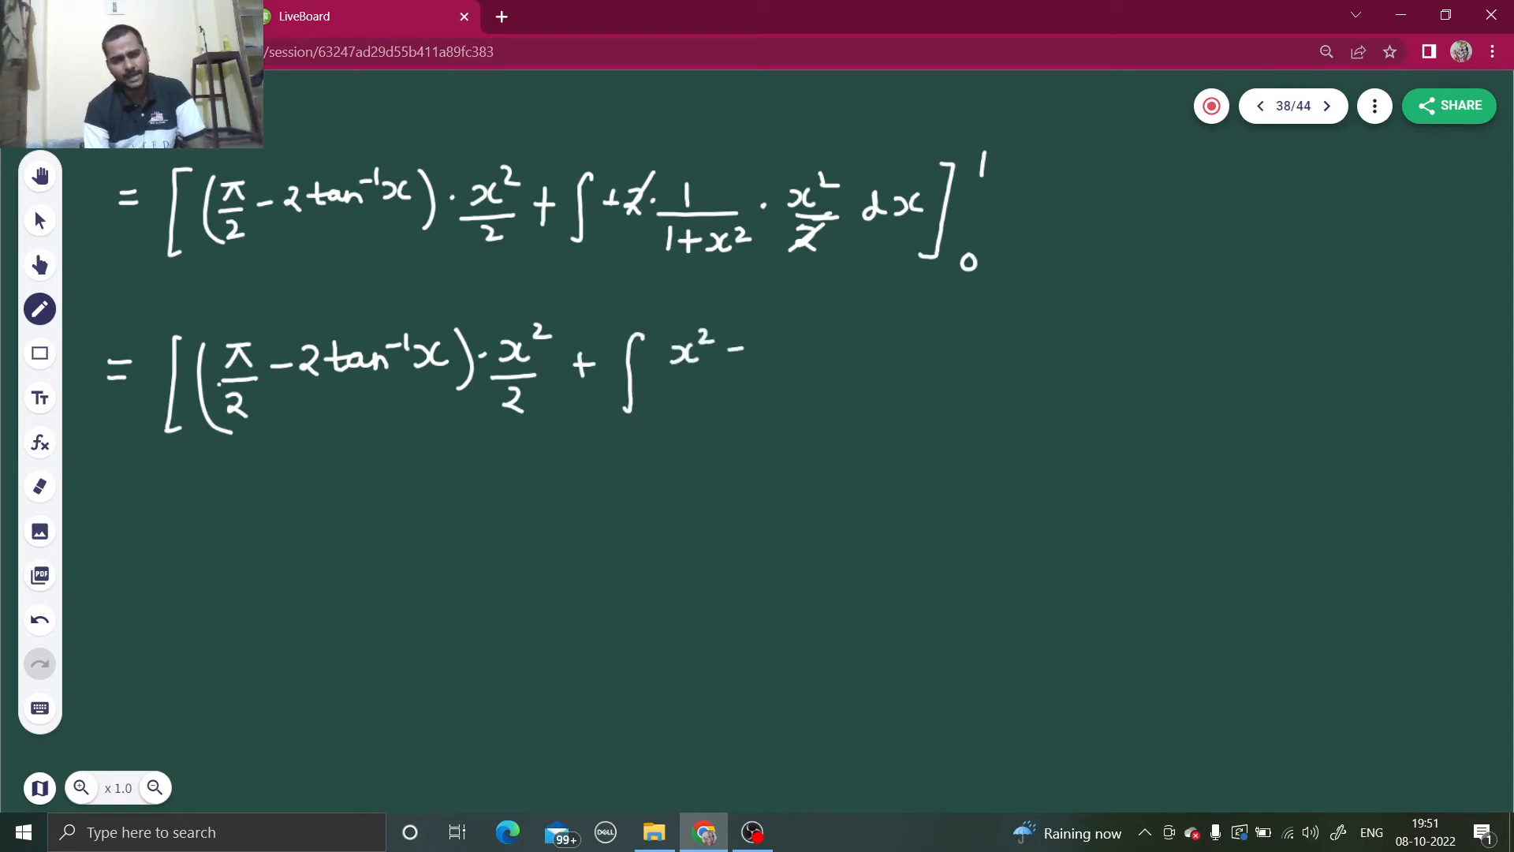
Write the split integrand (x²+1)/(x²+1) − 1/(1+x²) with ]₀¹ and start the third line.
{"action": "left_click", "coordinate": [733, 350]}
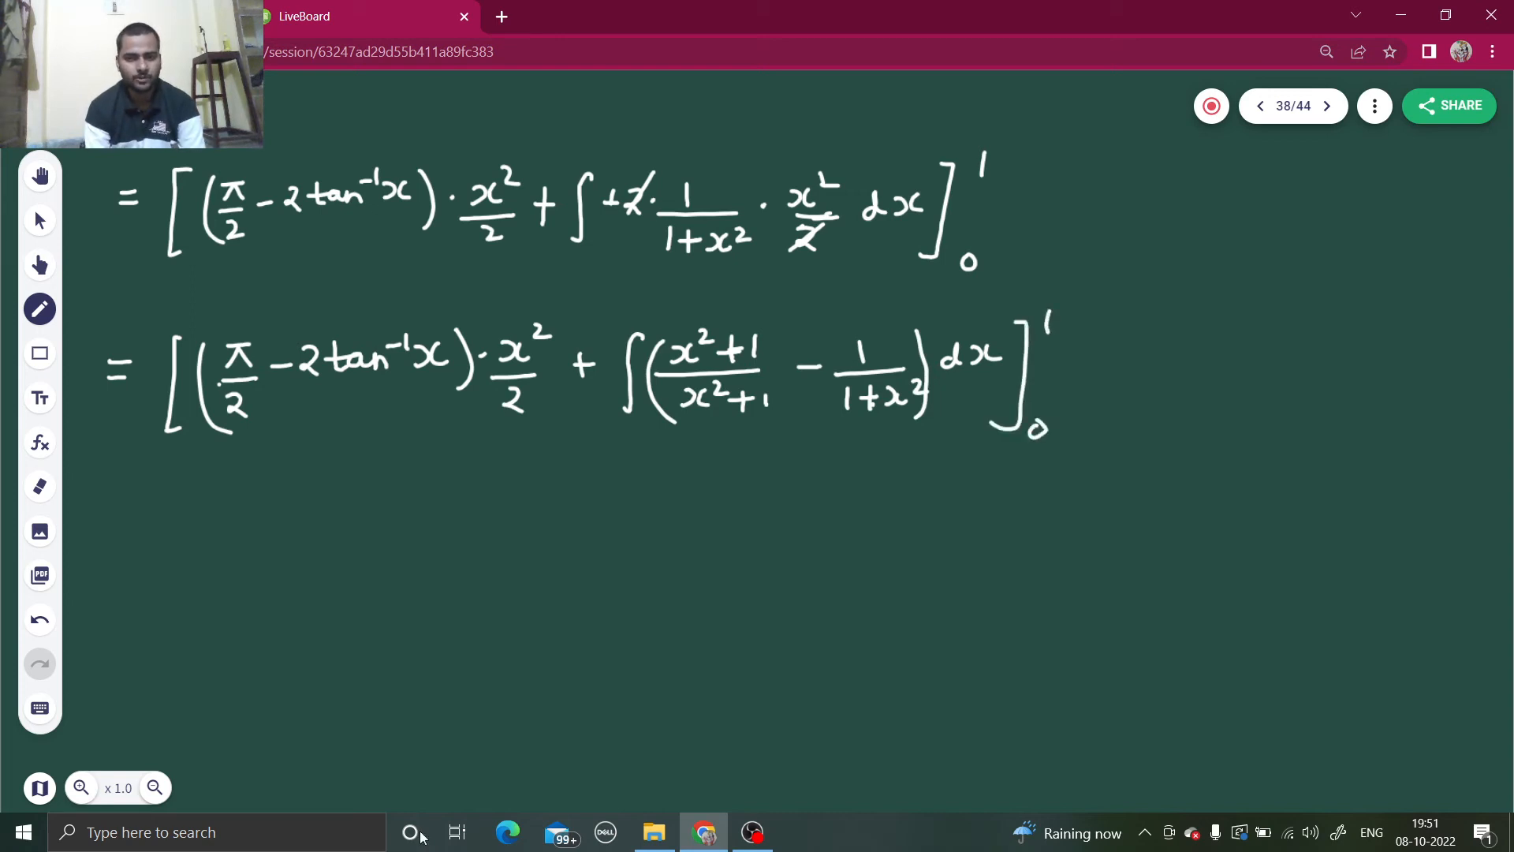
{"action": "left_click_drag", "start_coordinate": [105, 541], "coordinate": [178, 522]}
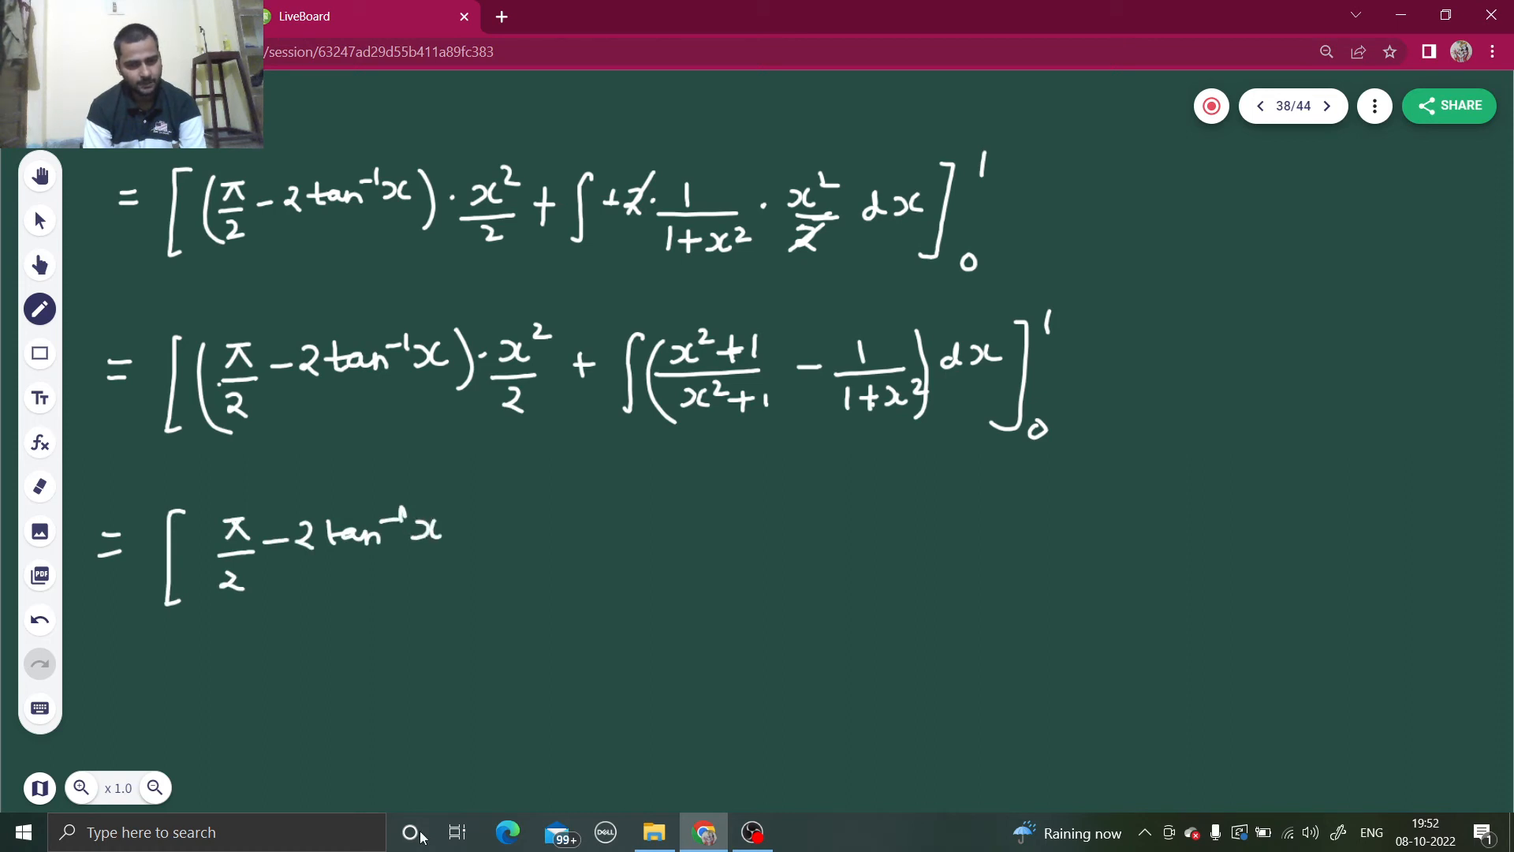
Finish the third line with ·x²/2 + (x − tan⁻¹x)]₀¹ and begin = (1 − π/4.
{"action": "left_click_drag", "start_coordinate": [199, 522], "coordinate": [469, 560]}
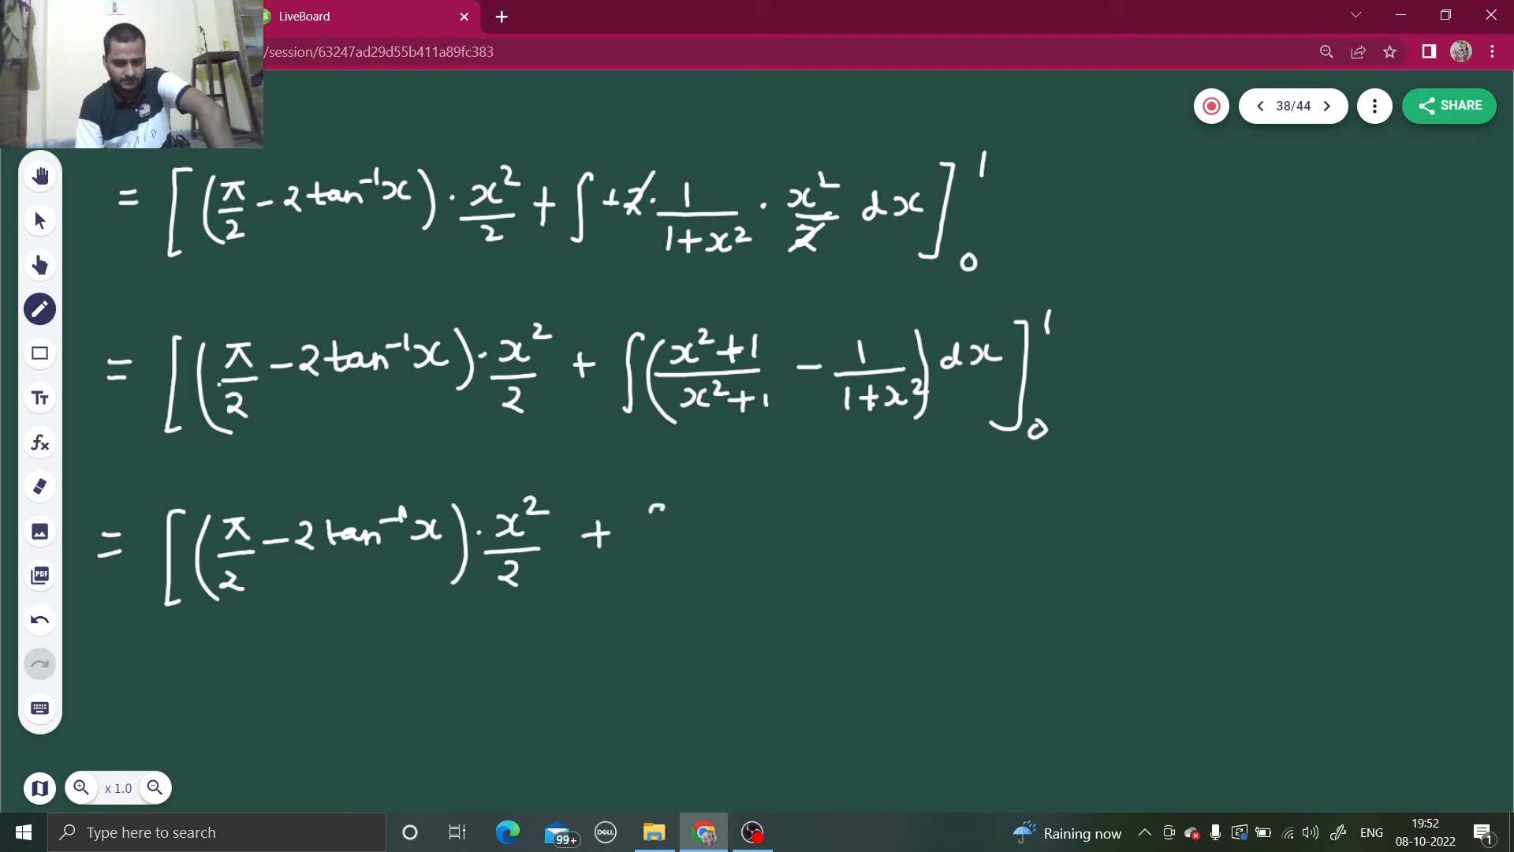
{"action": "left_click_drag", "start_coordinate": [656, 506], "coordinate": [651, 579]}
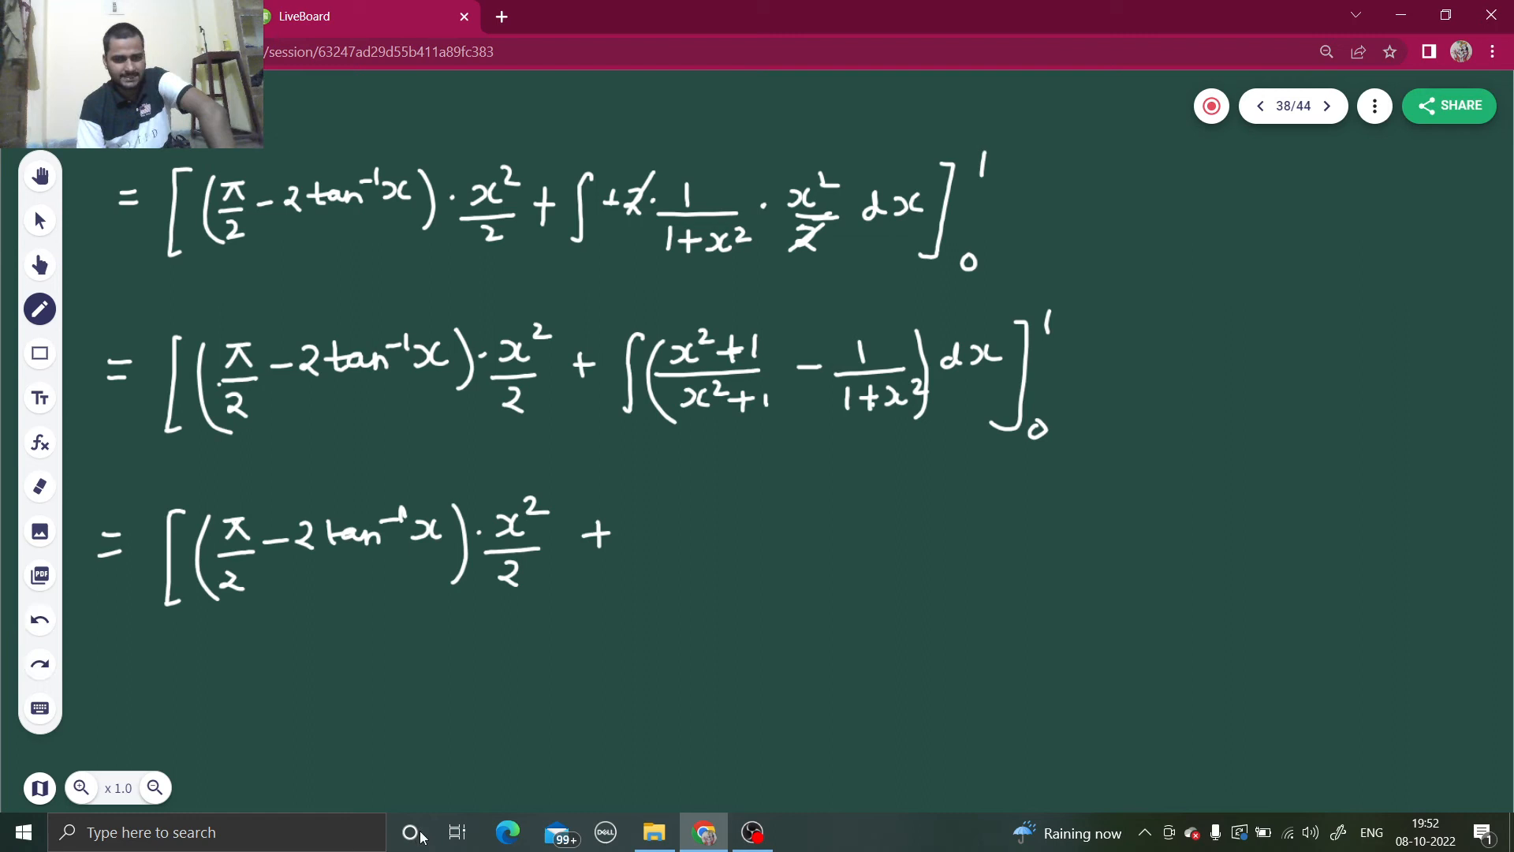
{"action": "left_click_drag", "start_coordinate": [637, 527], "coordinate": [686, 541]}
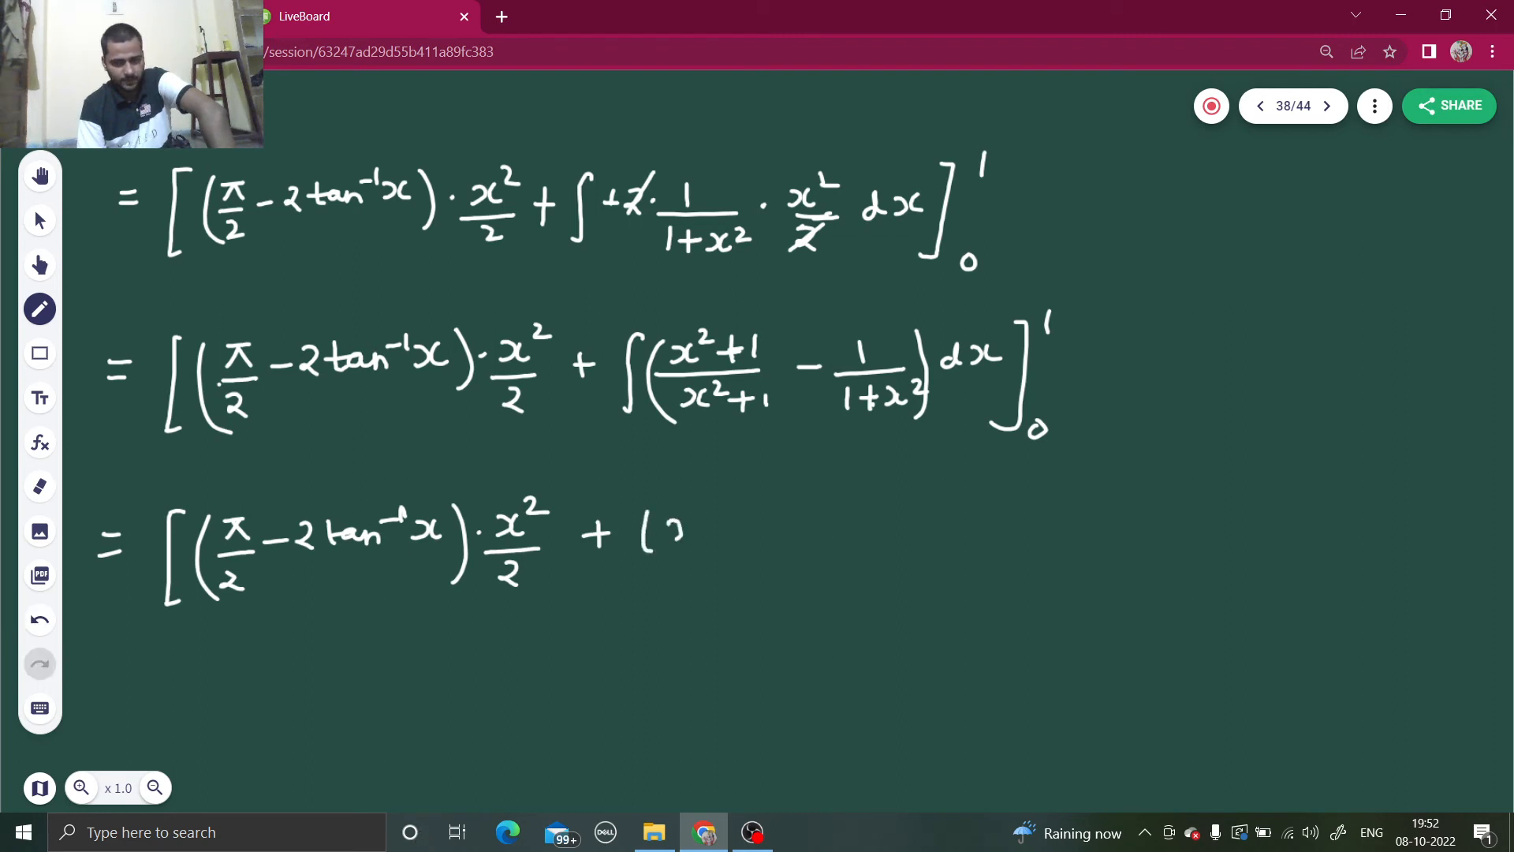
{"action": "left_click_drag", "start_coordinate": [666, 532], "coordinate": [696, 536]}
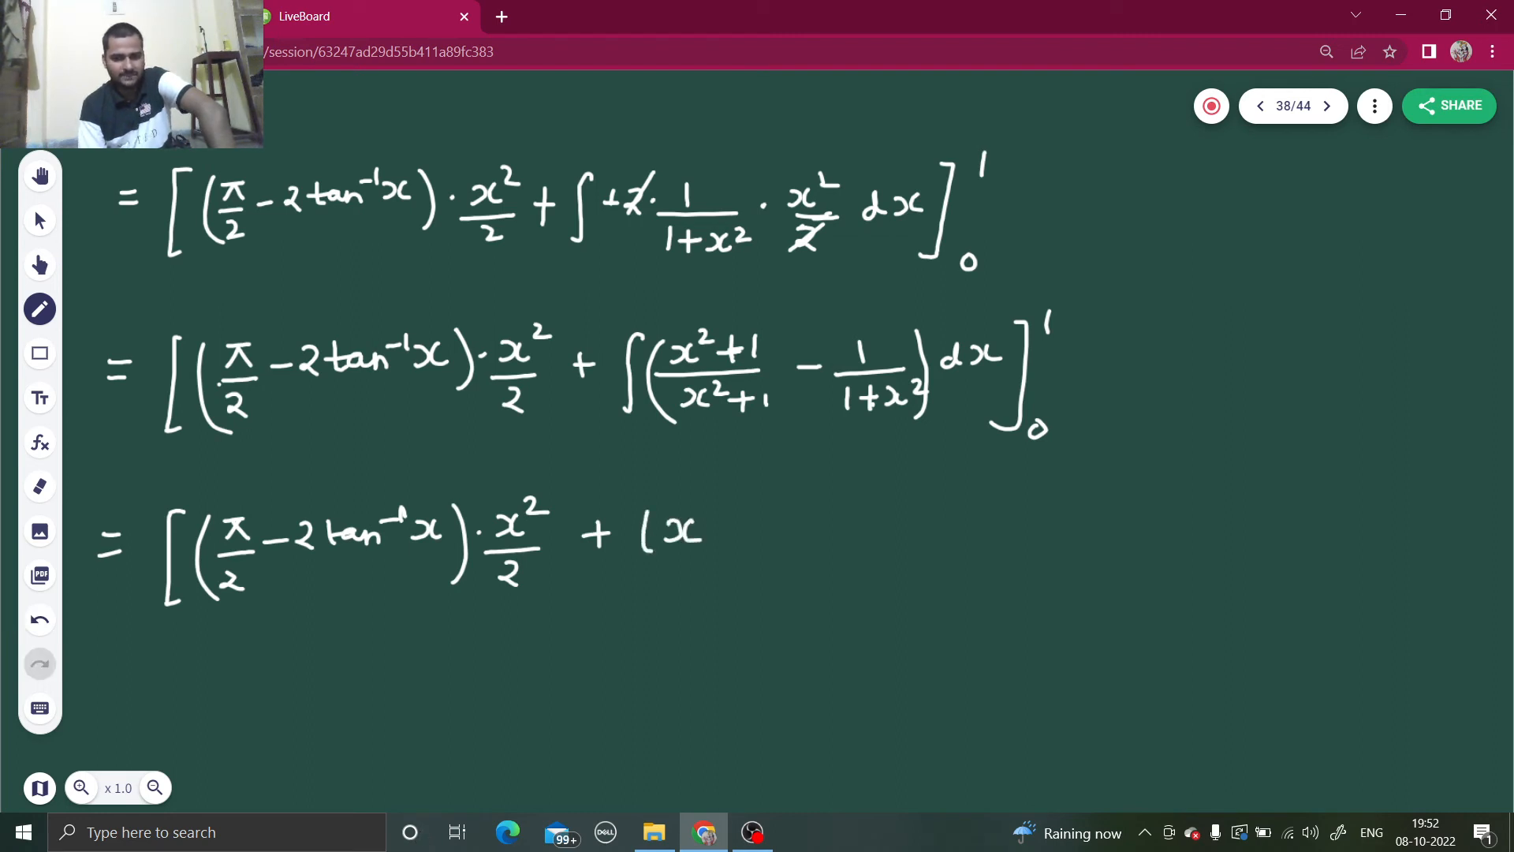
{"action": "left_click_drag", "start_coordinate": [715, 531], "coordinate": [792, 532]}
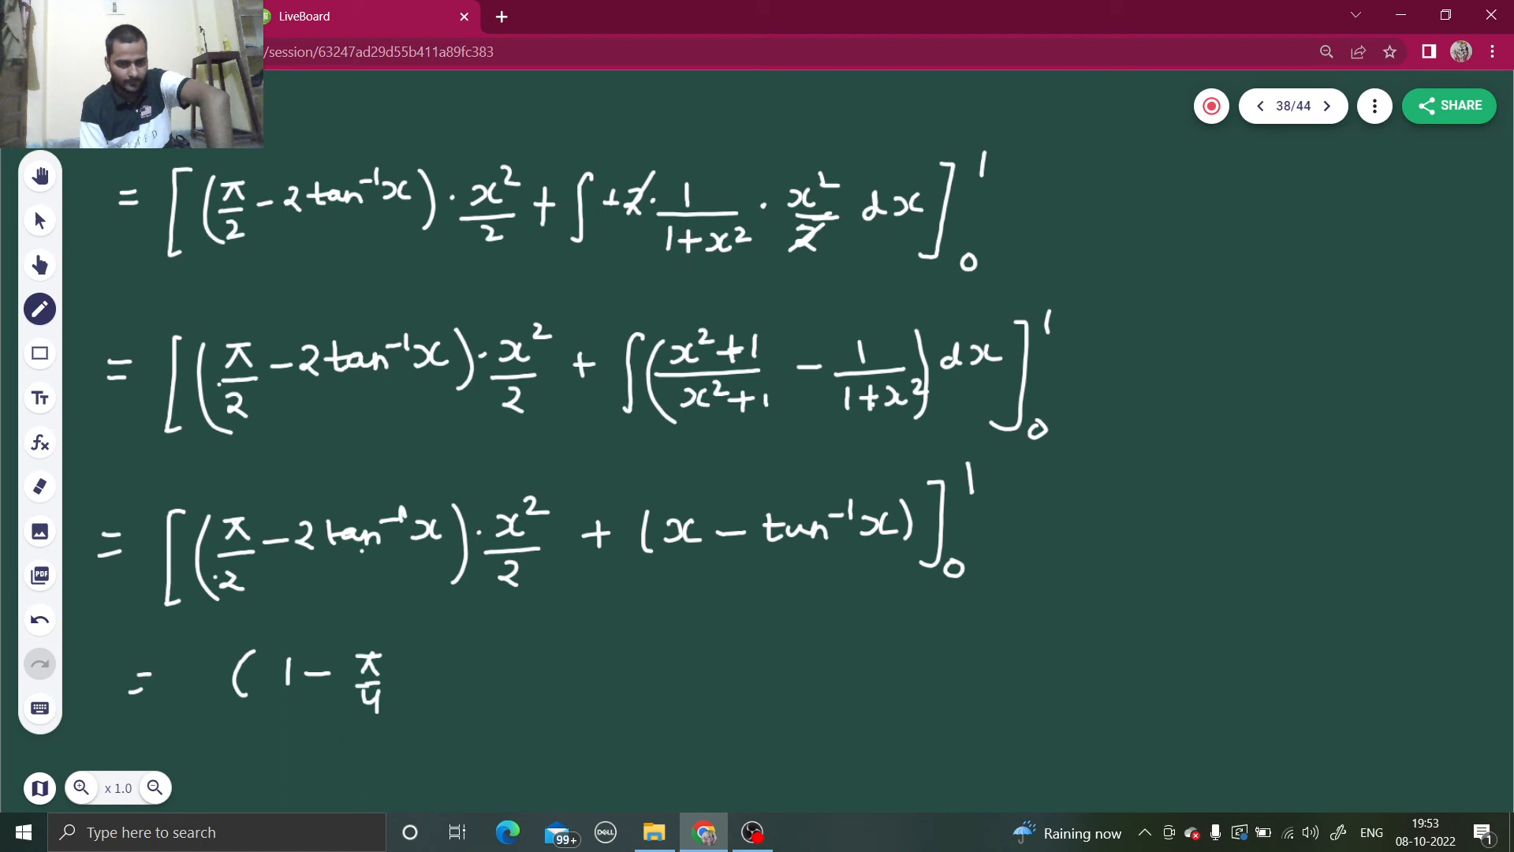
Close (1 − π/4) and write the numeric check (4 − 3.14)/4.
{"action": "left_click_drag", "start_coordinate": [406, 642], "coordinate": [410, 715]}
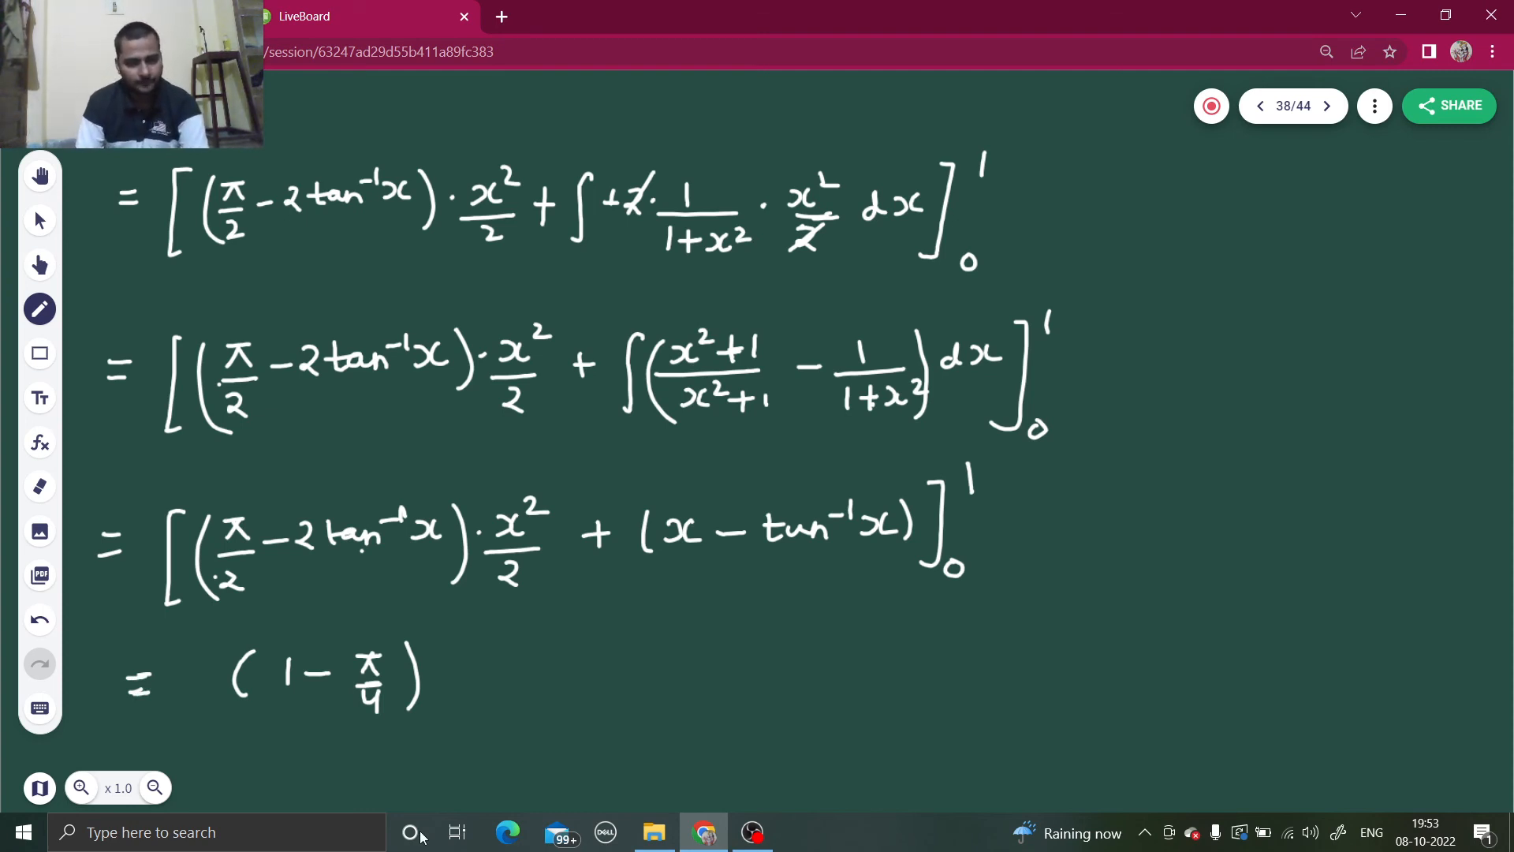
{"action": "left_click", "coordinate": [722, 645]}
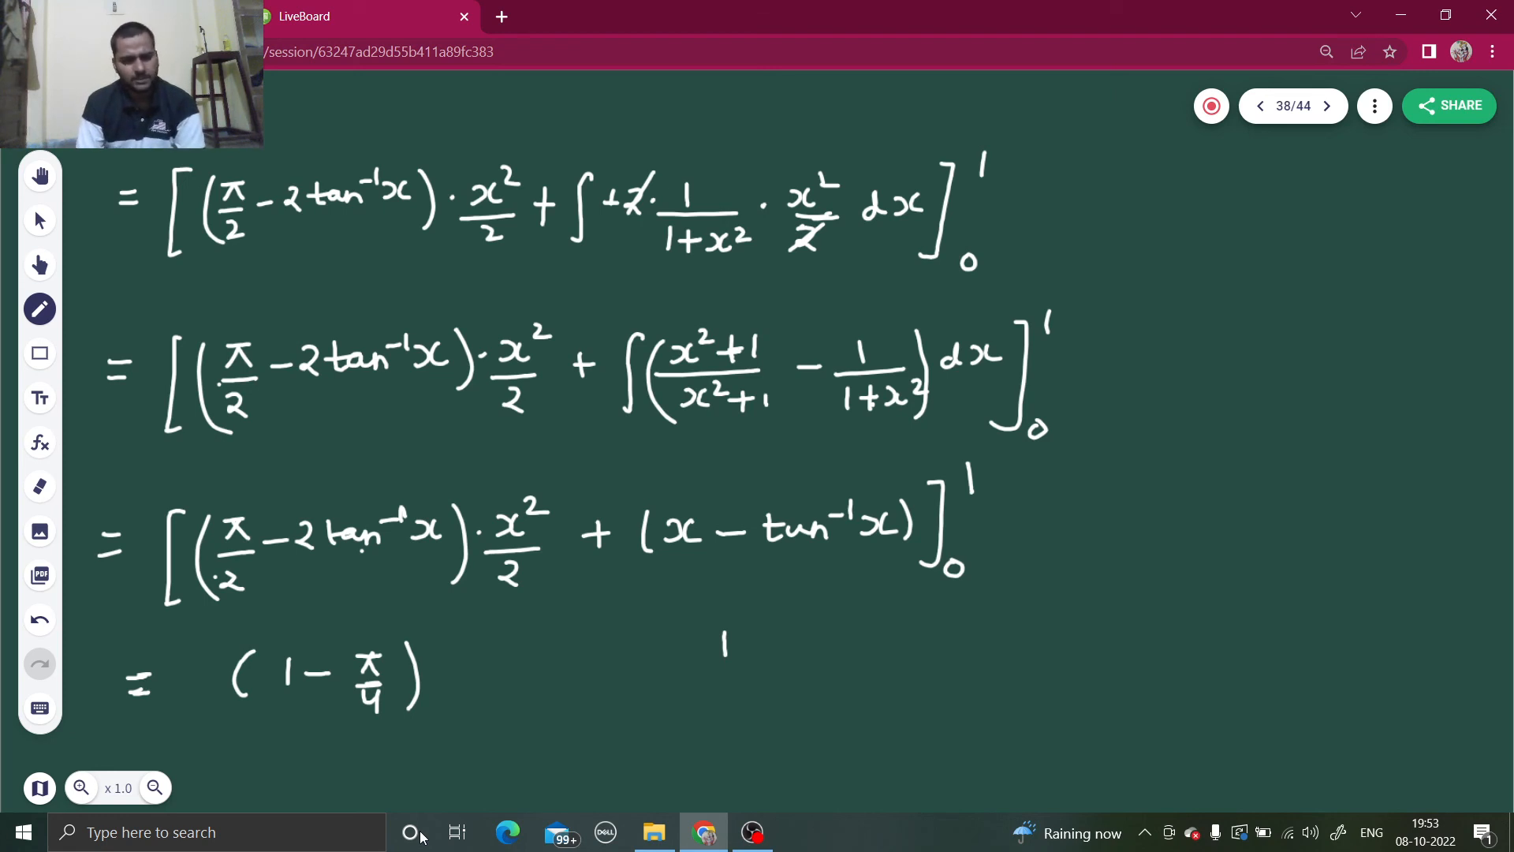
{"action": "left_click_drag", "start_coordinate": [748, 644], "coordinate": [801, 638]}
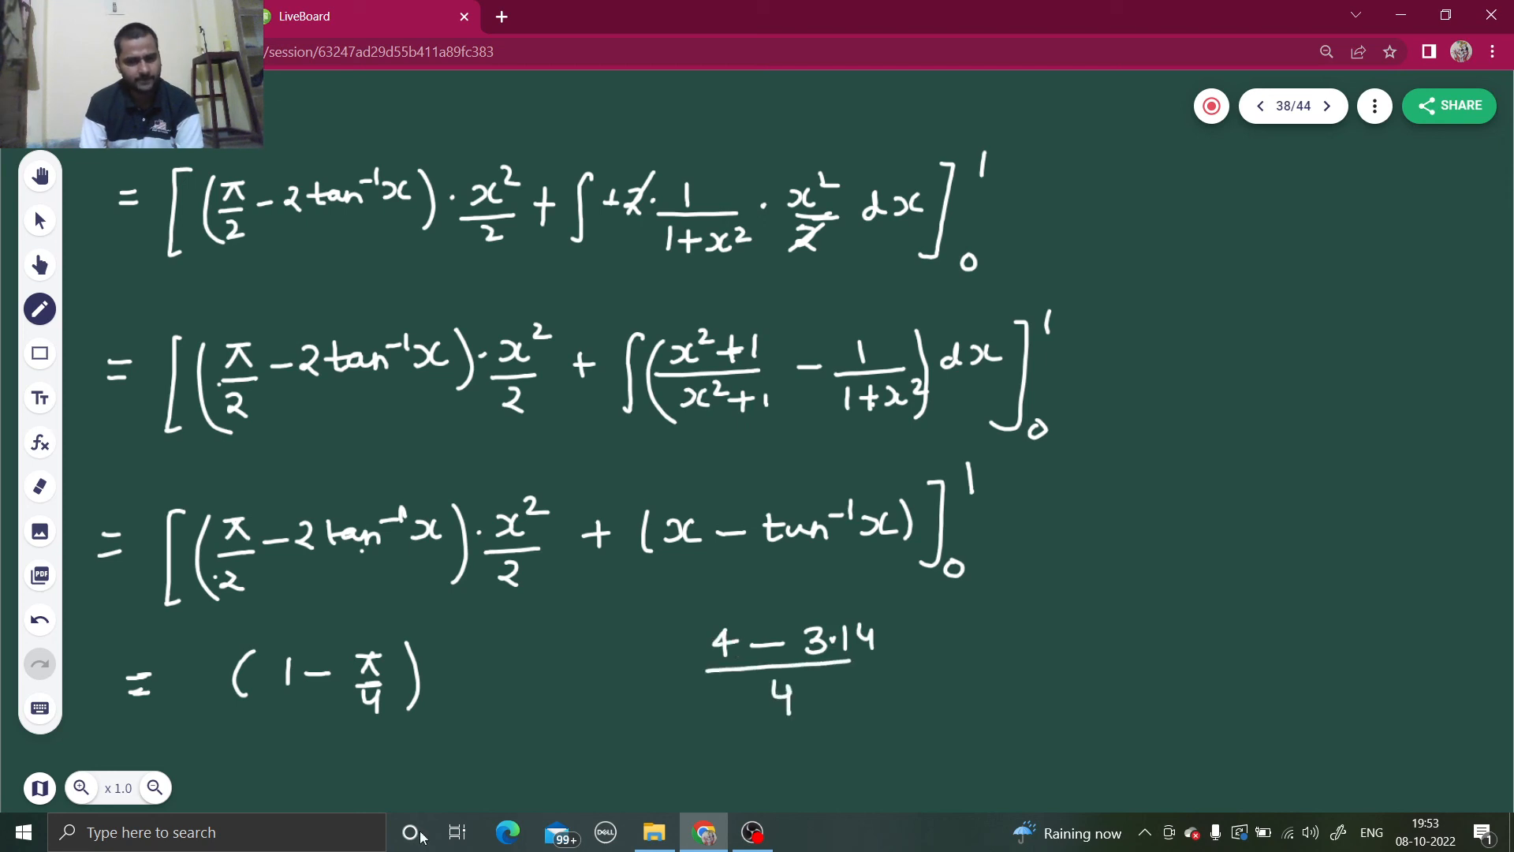
Evaluate it as 0.86/4 ≈ 0.215 and tick 1 − π/4 as the answer.
{"action": "left_click_drag", "start_coordinate": [928, 656], "coordinate": [1014, 646]}
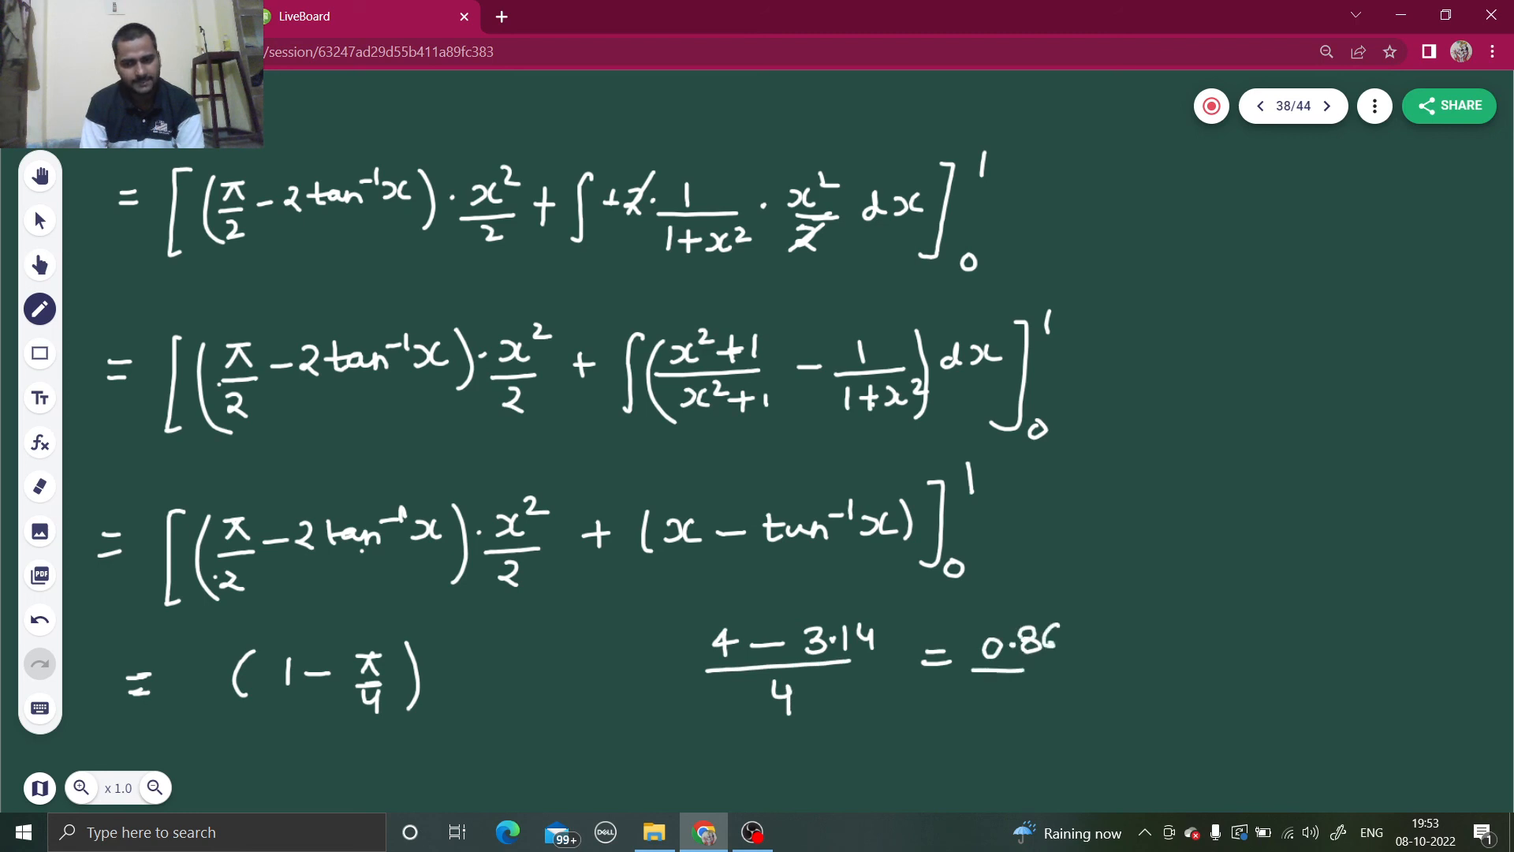
{"action": "left_click_drag", "start_coordinate": [1091, 656], "coordinate": [1130, 666]}
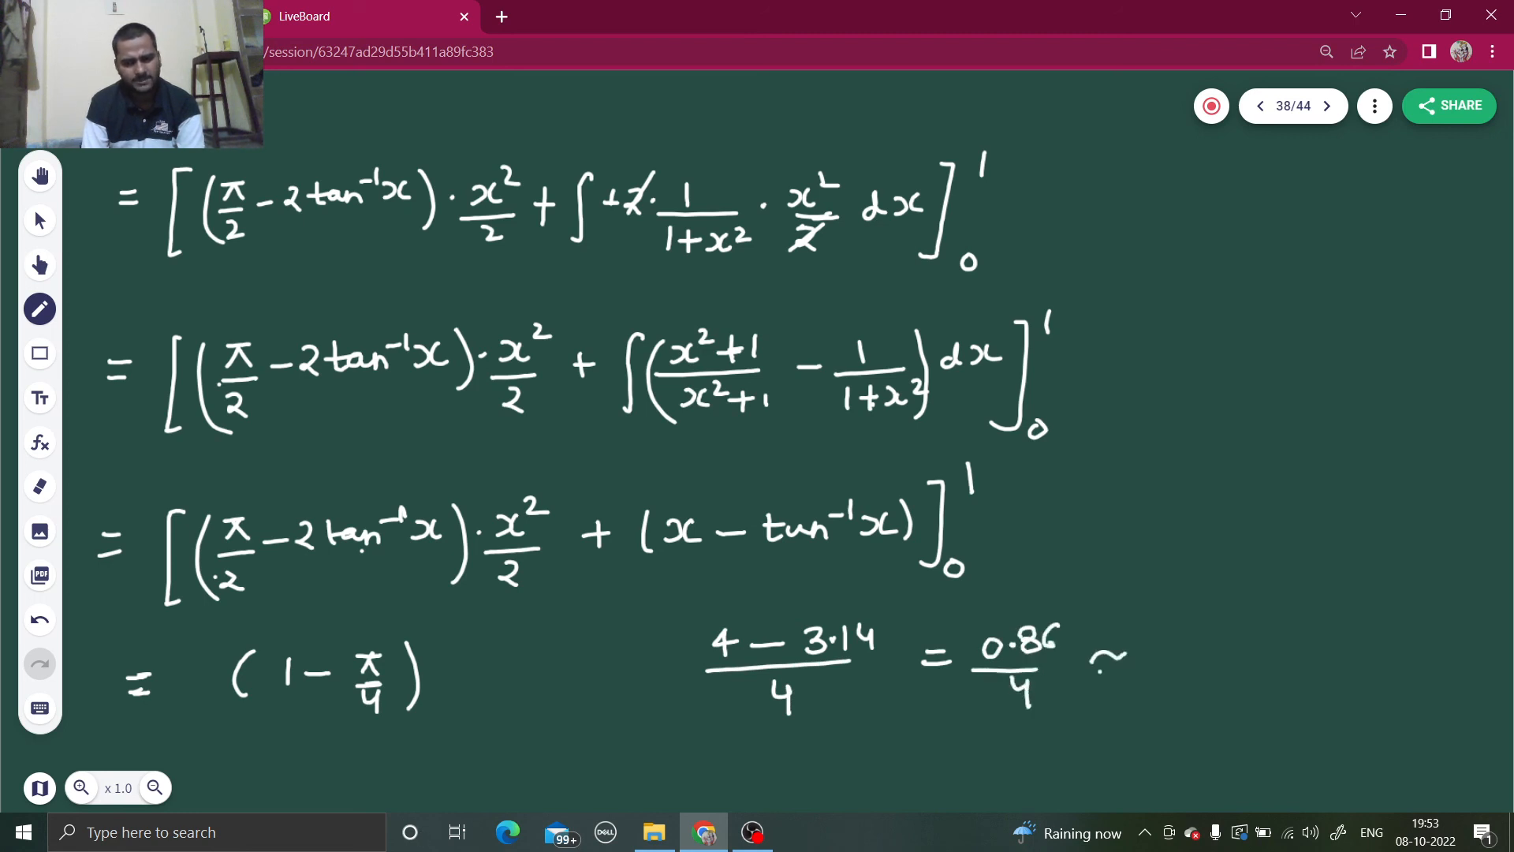
{"action": "left_click_drag", "start_coordinate": [1101, 672], "coordinate": [1160, 651]}
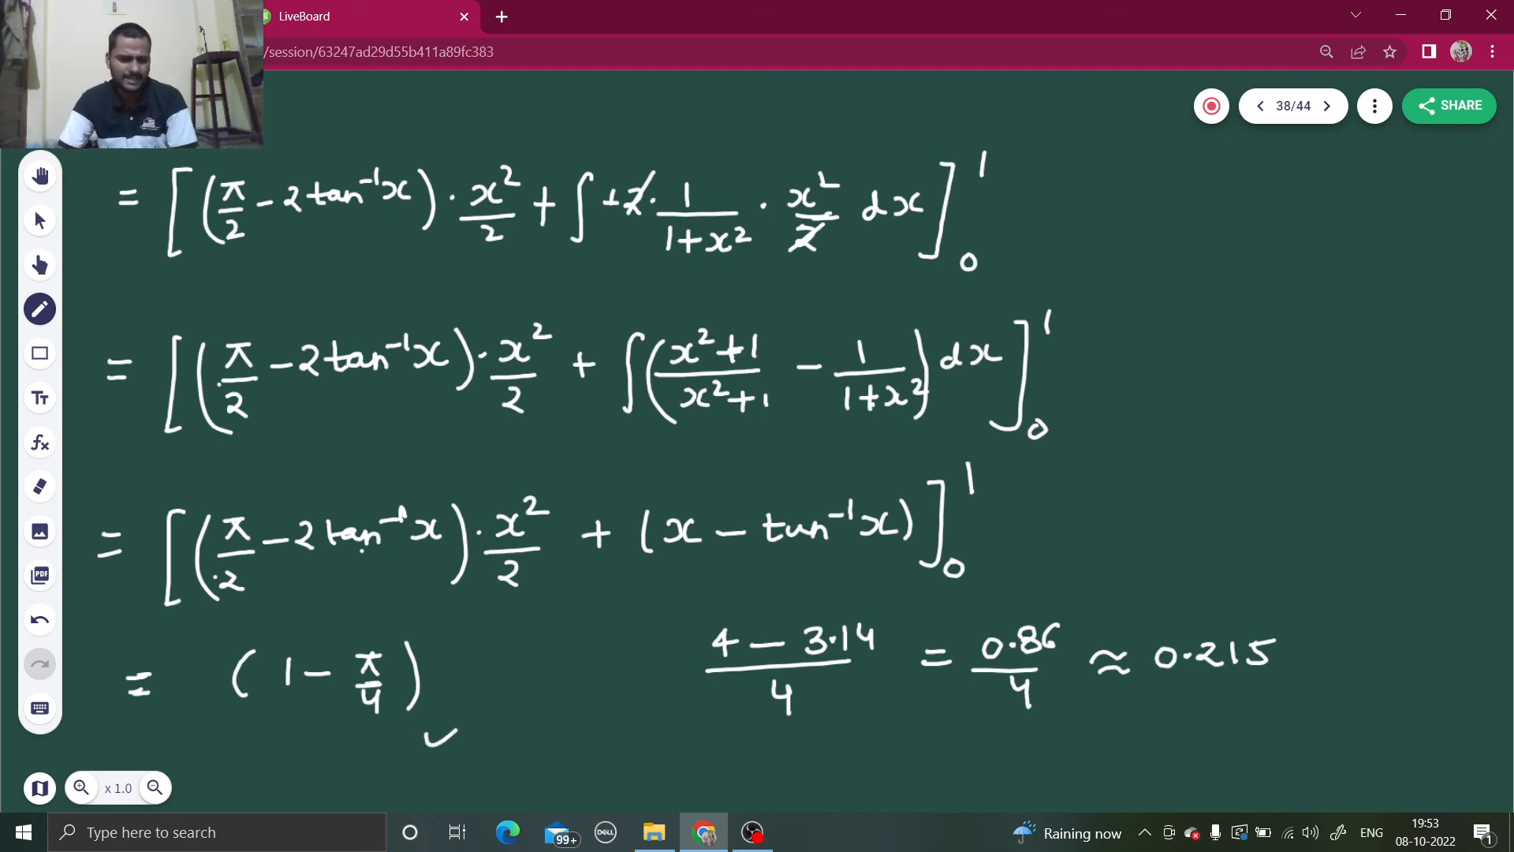
{"action": "left_click_drag", "start_coordinate": [424, 754], "coordinate": [517, 682]}
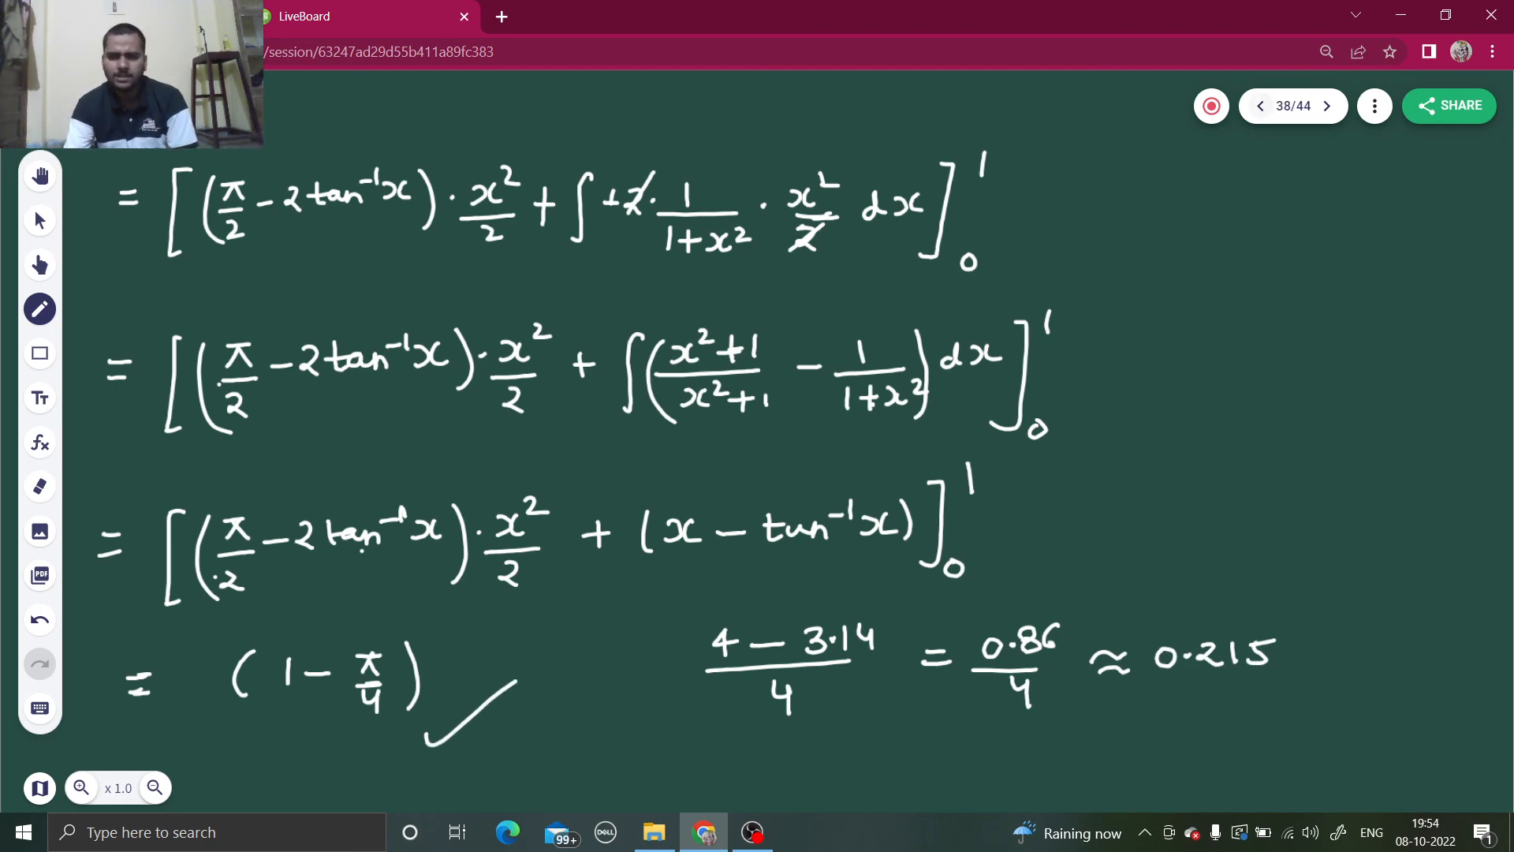
Flip between the answer and question pages, ending on the question page to write the answer.
{"action": "left_click", "coordinate": [1259, 106]}
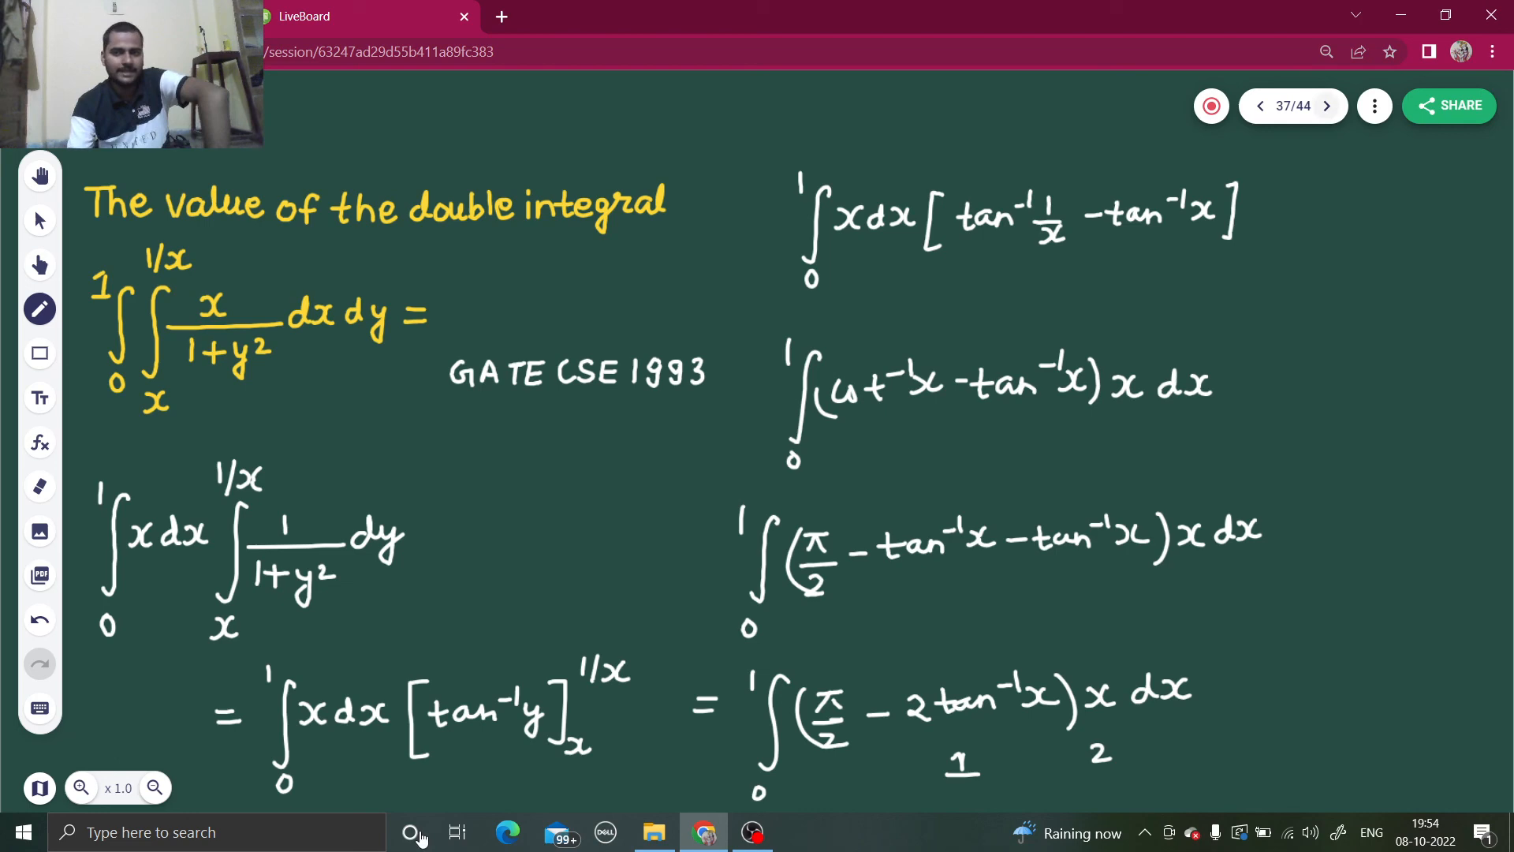
{"action": "left_click", "coordinate": [1325, 105]}
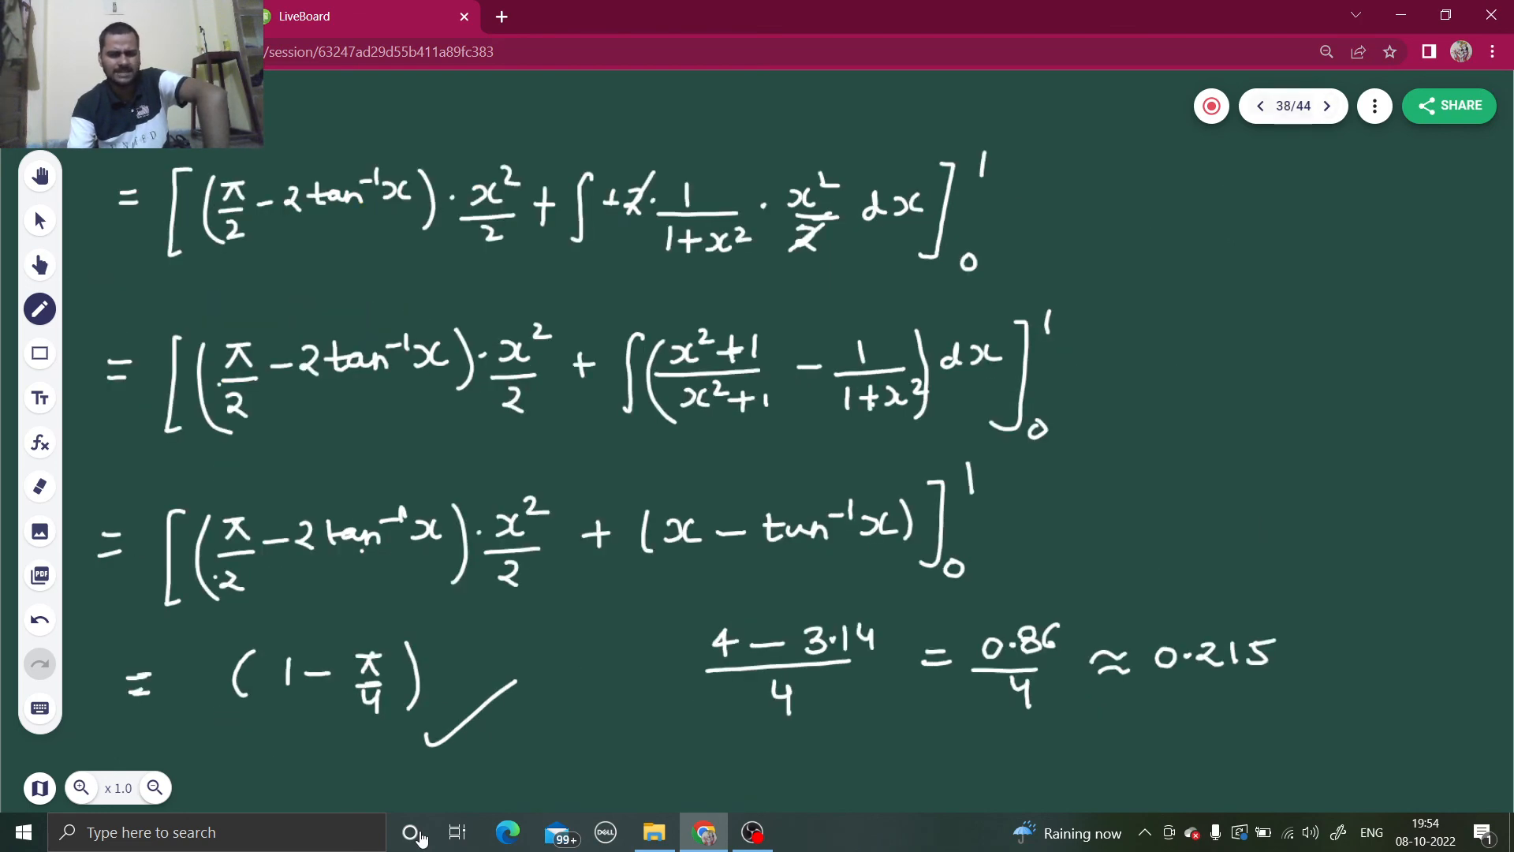
{"action": "left_click", "coordinate": [1259, 105]}
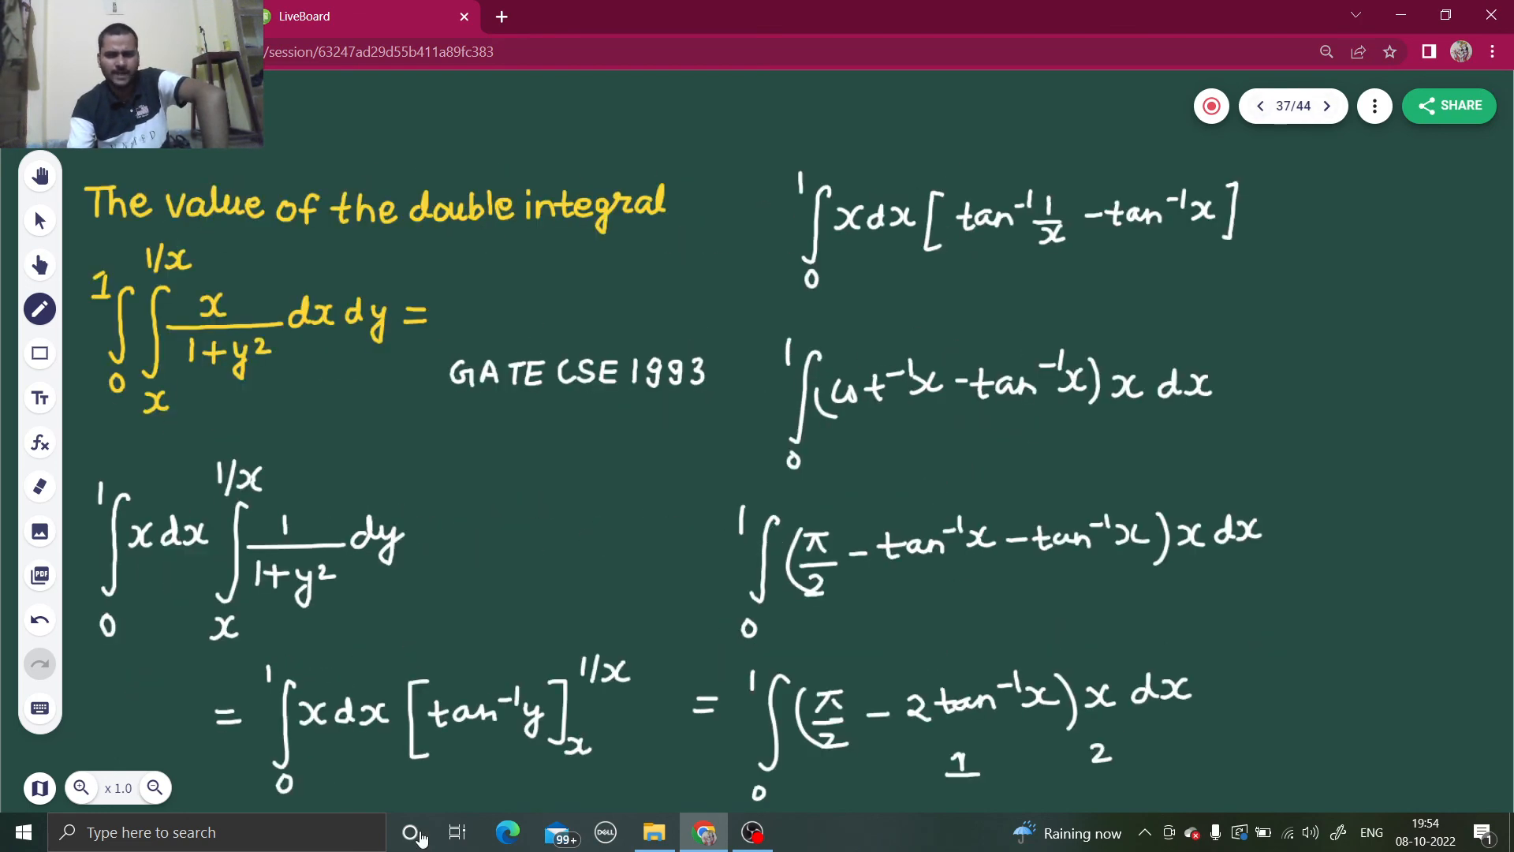
{"action": "left_click", "coordinate": [1326, 105]}
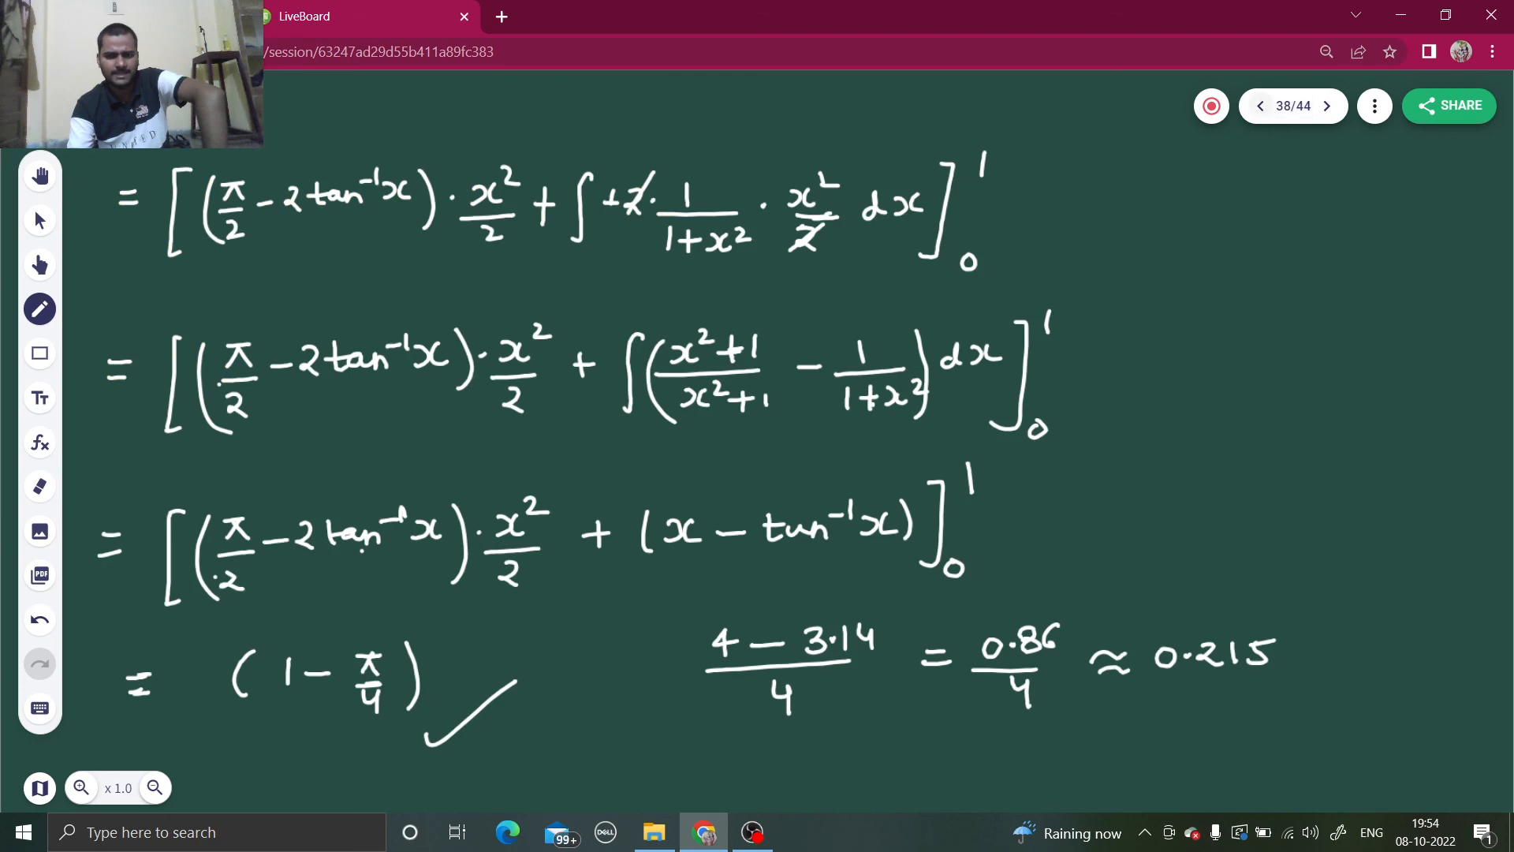
{"action": "left_click", "coordinate": [1259, 106]}
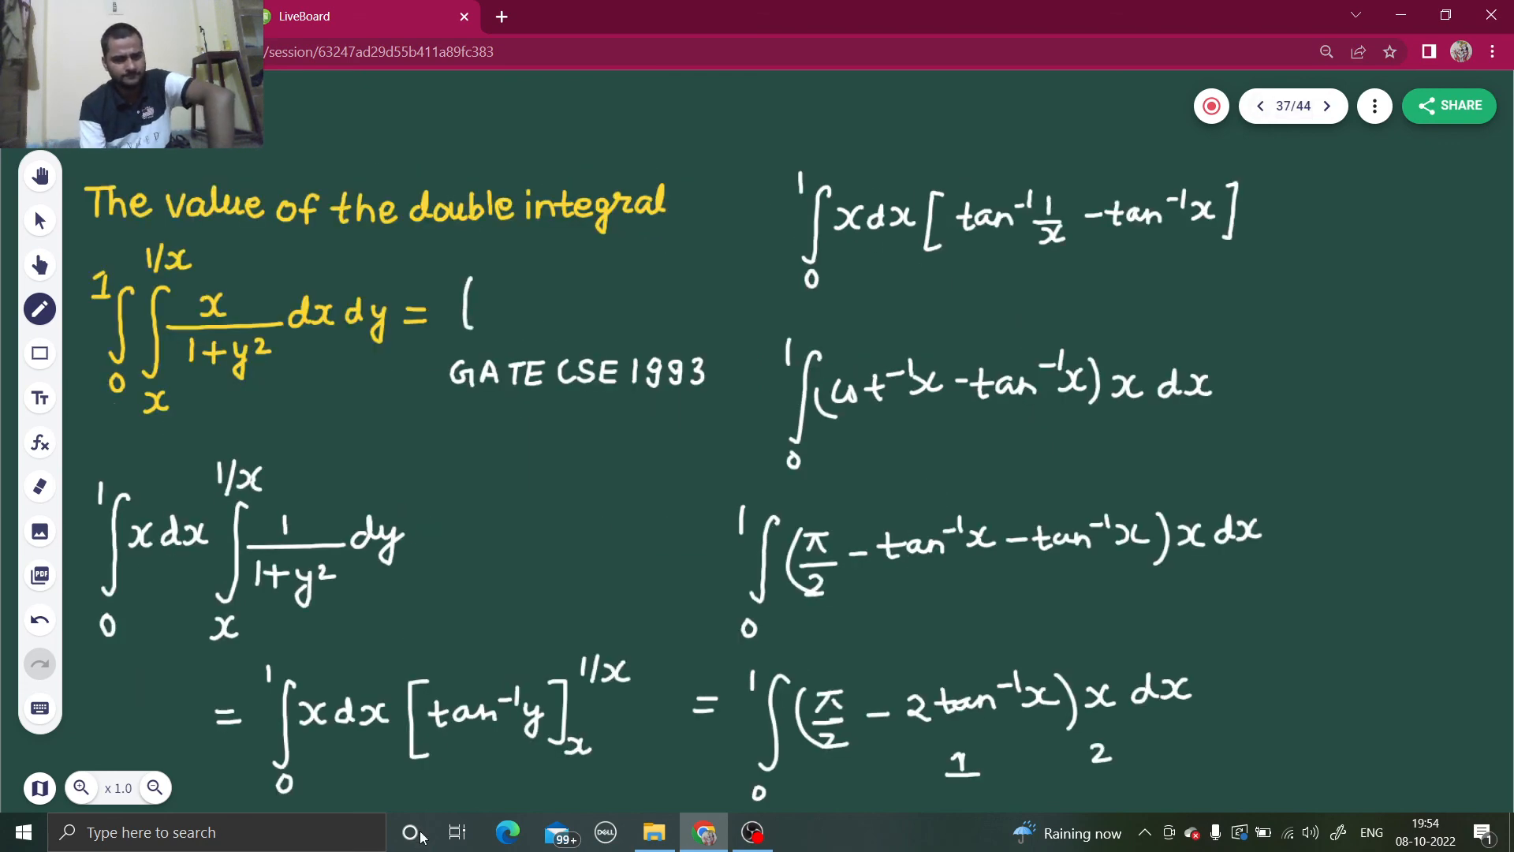